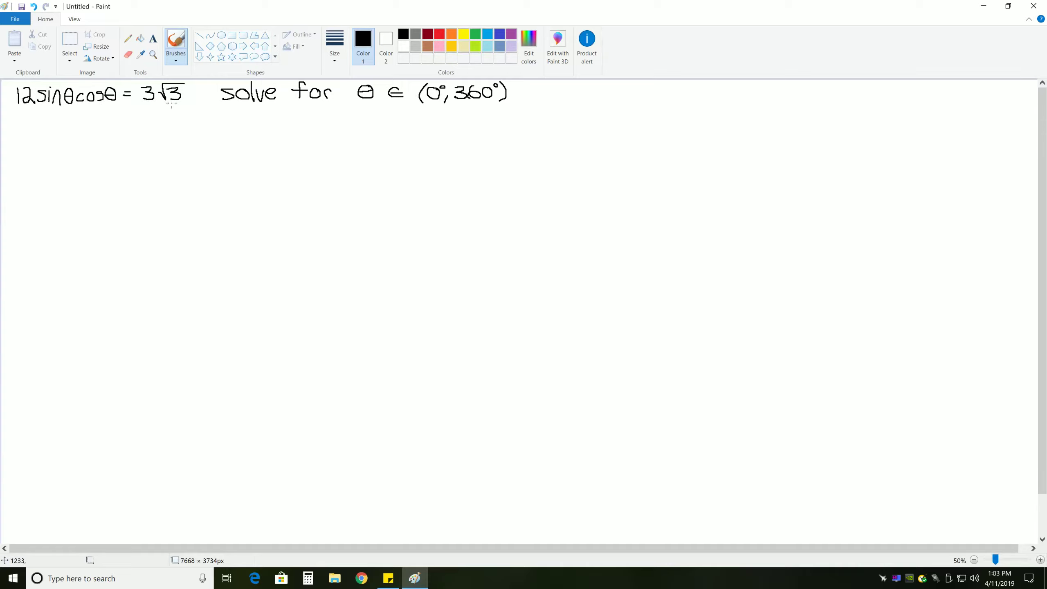
{"action": "mouse_move", "coordinate": [315, 105]}
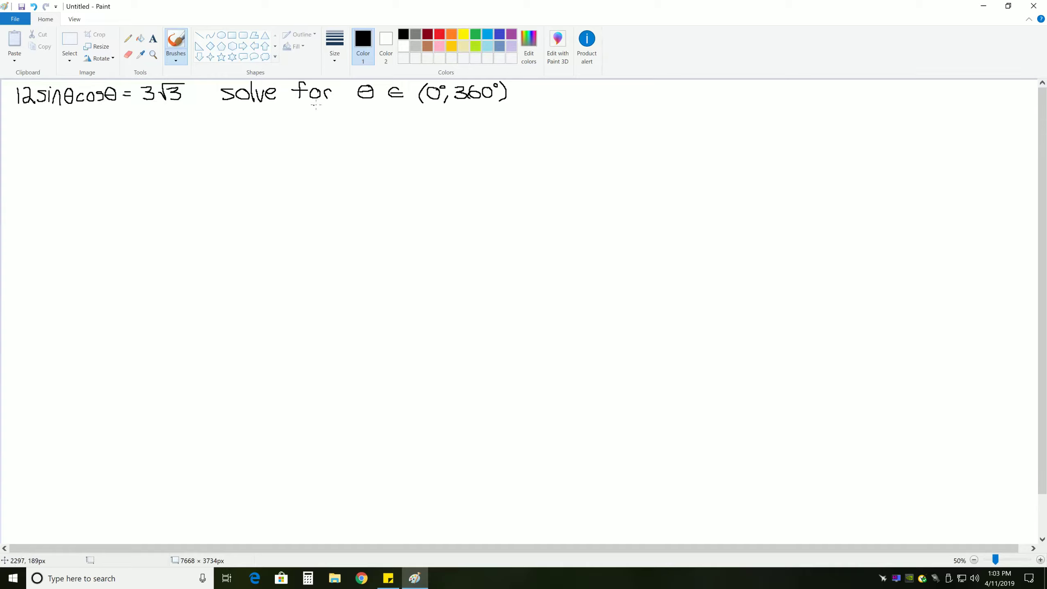
{"action": "mouse_move", "coordinate": [427, 97]}
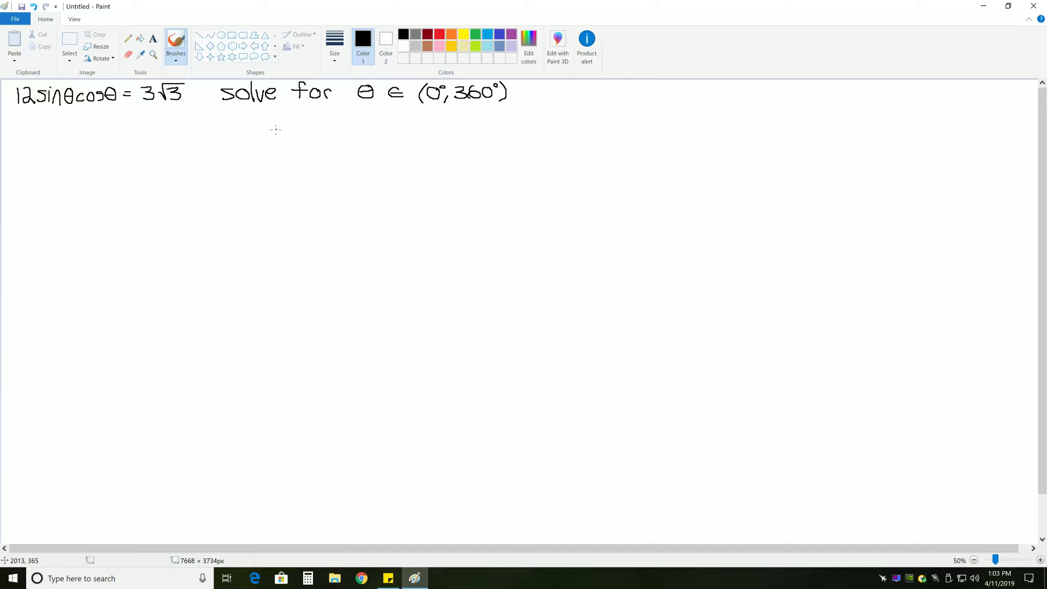
{"action": "mouse_move", "coordinate": [22, 112]}
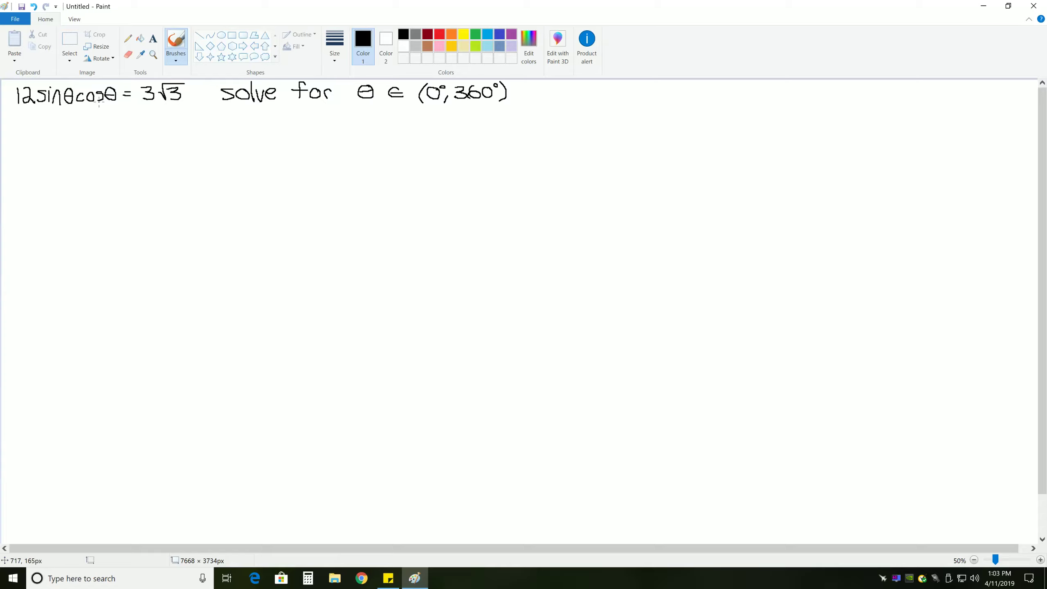
{"action": "mouse_move", "coordinate": [100, 99]}
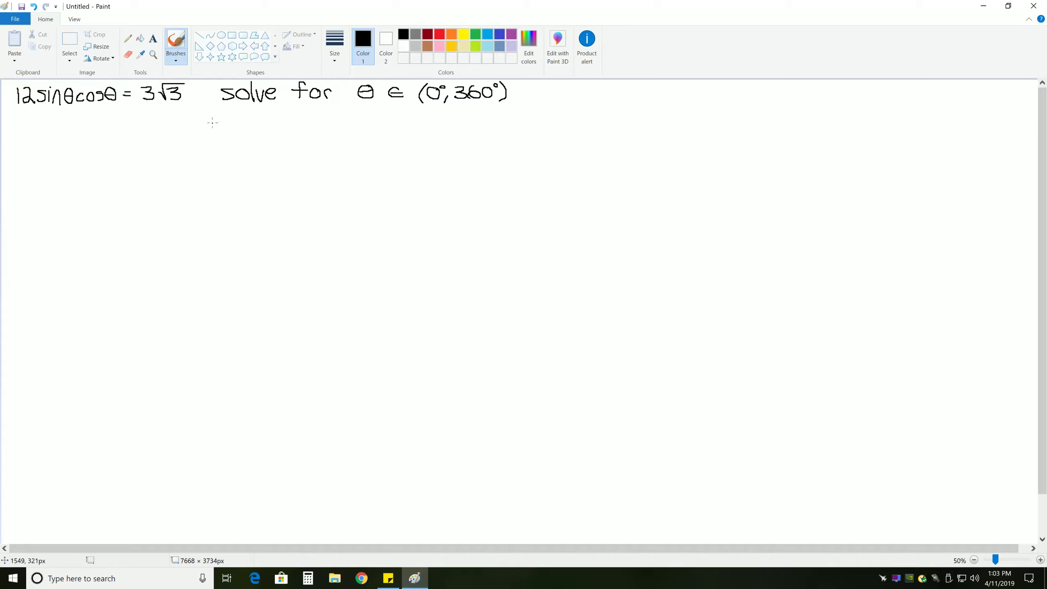
Handwrite sin(2θ) = 2 sinθ cosθ in black brush below the 'solve for θ' line.
{"action": "left_click_drag", "start_coordinate": [237, 137], "coordinate": [251, 123]}
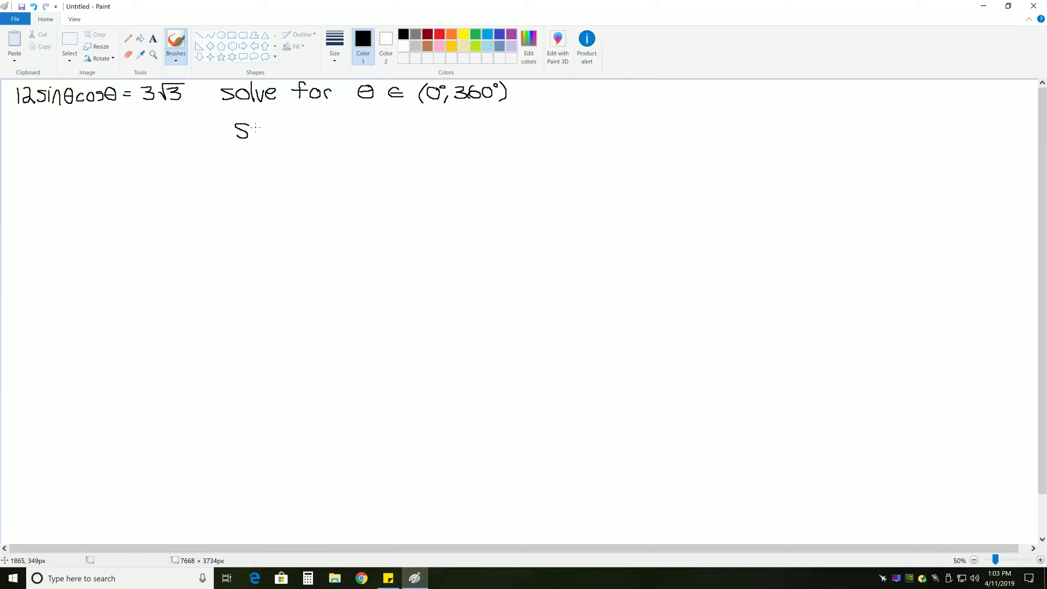
{"action": "left_click_drag", "start_coordinate": [250, 130], "coordinate": [284, 134]}
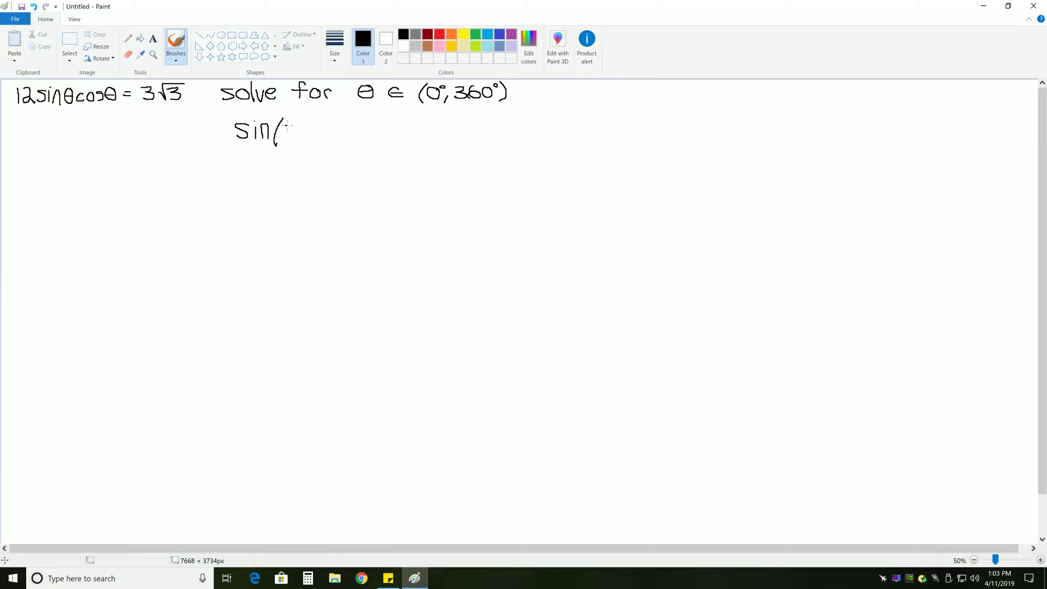
{"action": "left_click_drag", "start_coordinate": [280, 133], "coordinate": [314, 141]}
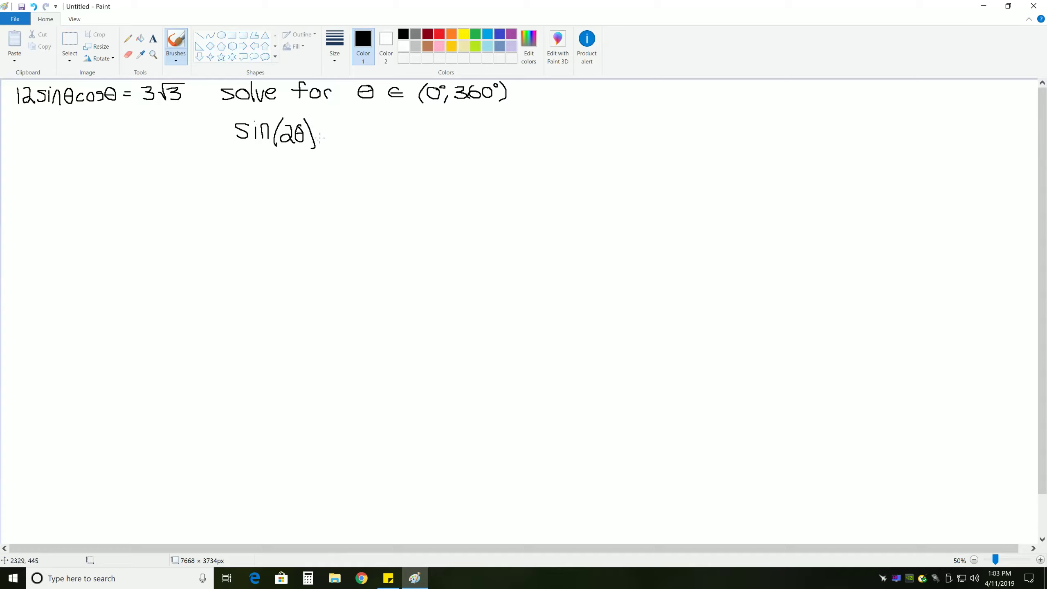
{"action": "left_click_drag", "start_coordinate": [324, 131], "coordinate": [364, 130]}
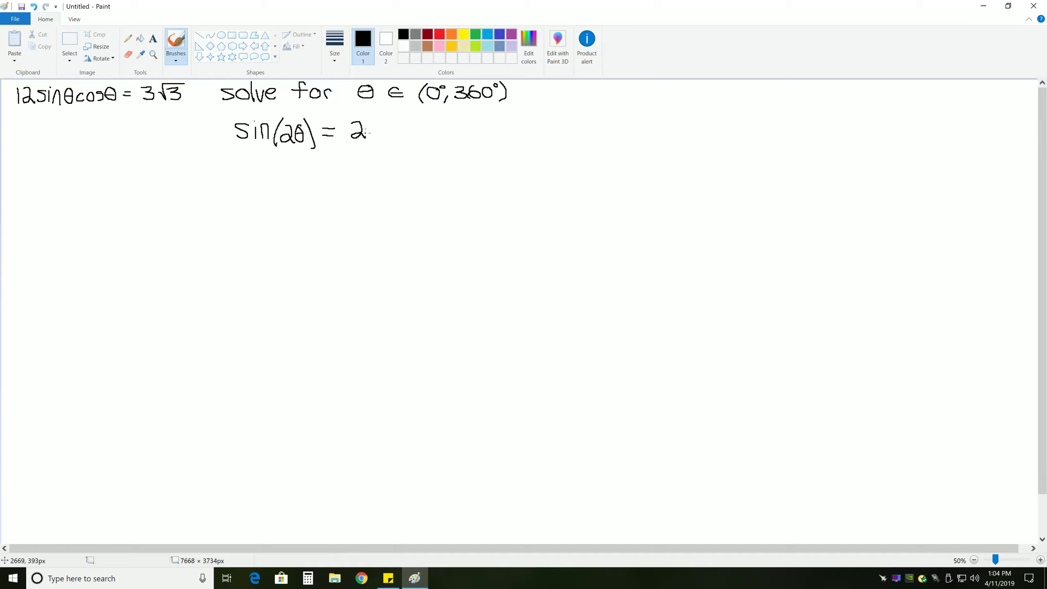
{"action": "left_click_drag", "start_coordinate": [374, 130], "coordinate": [400, 134]}
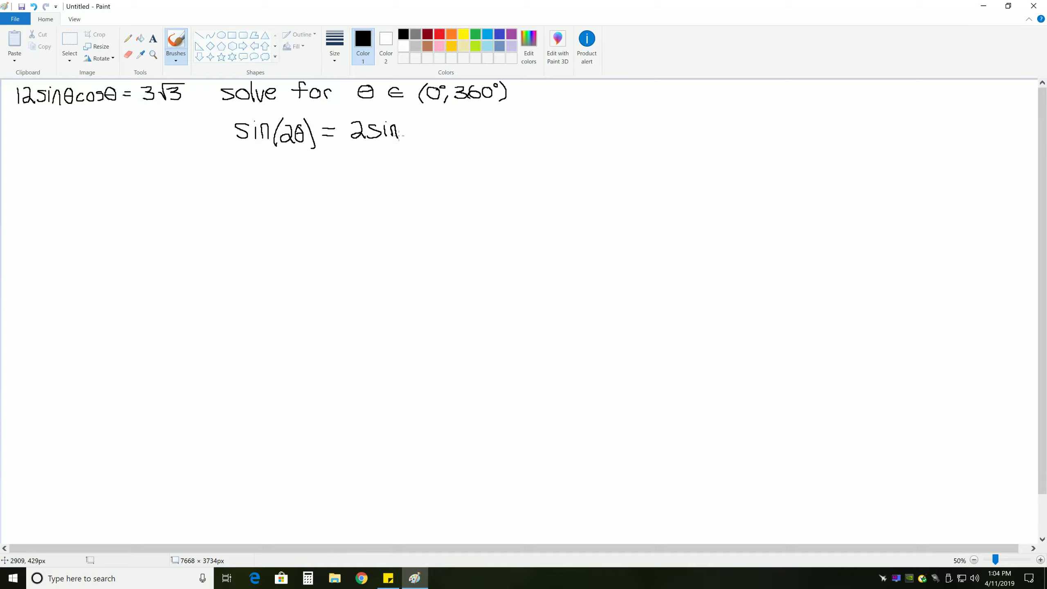
{"action": "left_click_drag", "start_coordinate": [401, 132], "coordinate": [437, 132]}
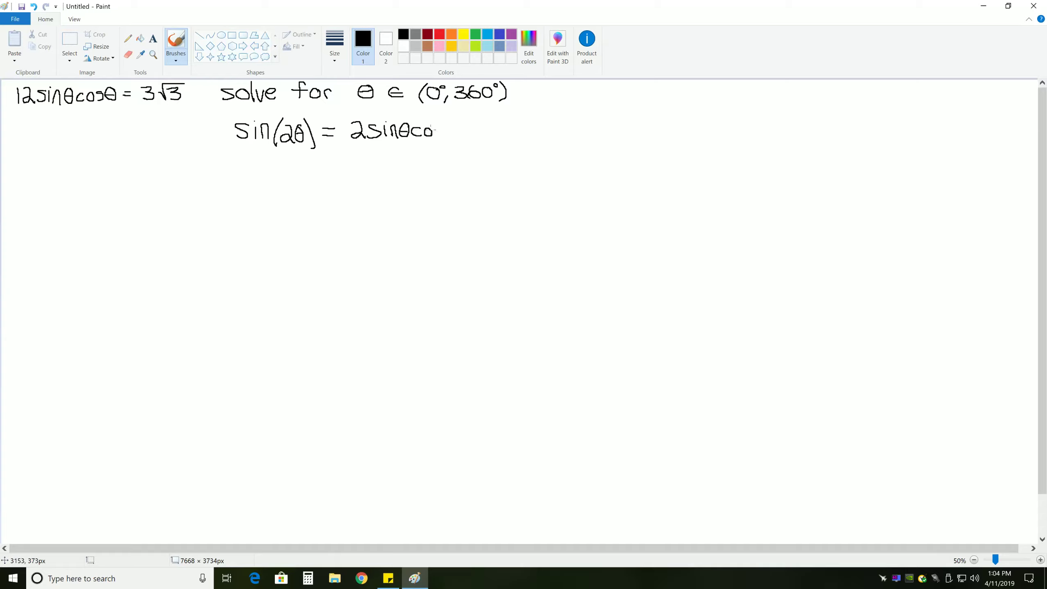
{"action": "left_click_drag", "start_coordinate": [431, 130], "coordinate": [459, 130]}
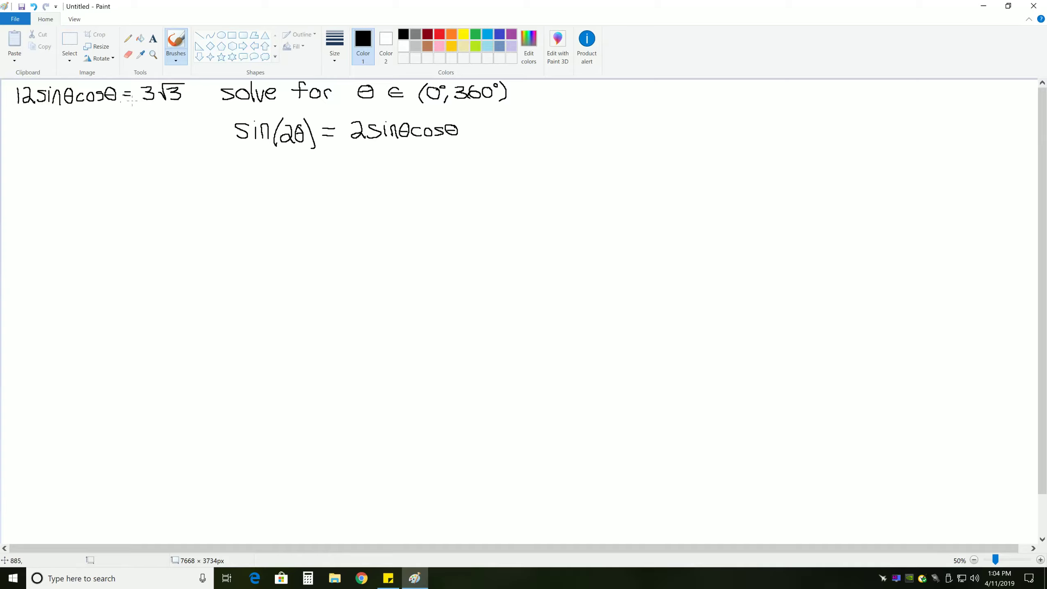
{"action": "mouse_move", "coordinate": [94, 119]}
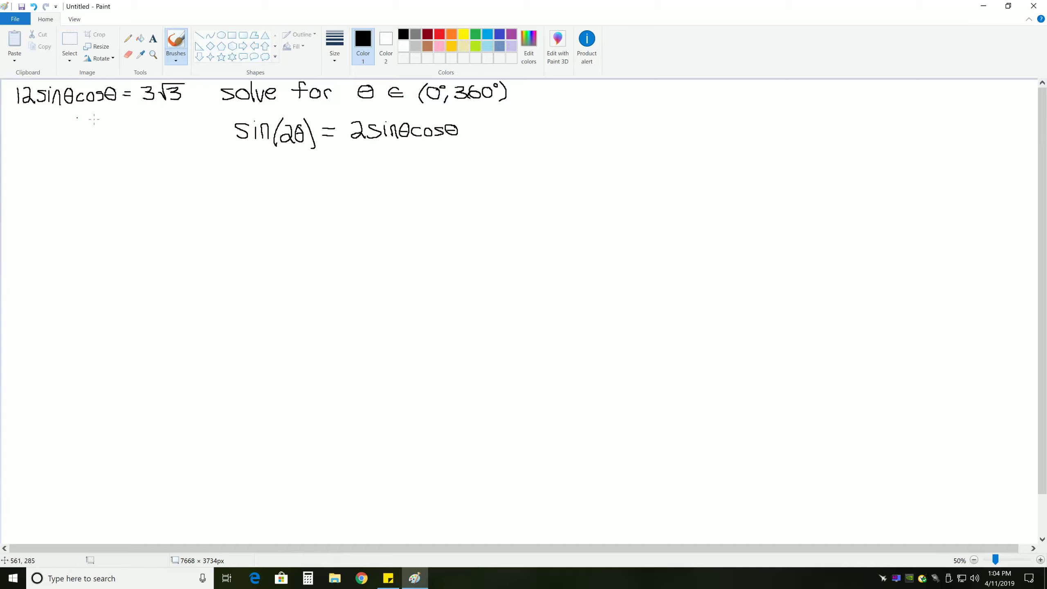
{"action": "mouse_move", "coordinate": [384, 130]}
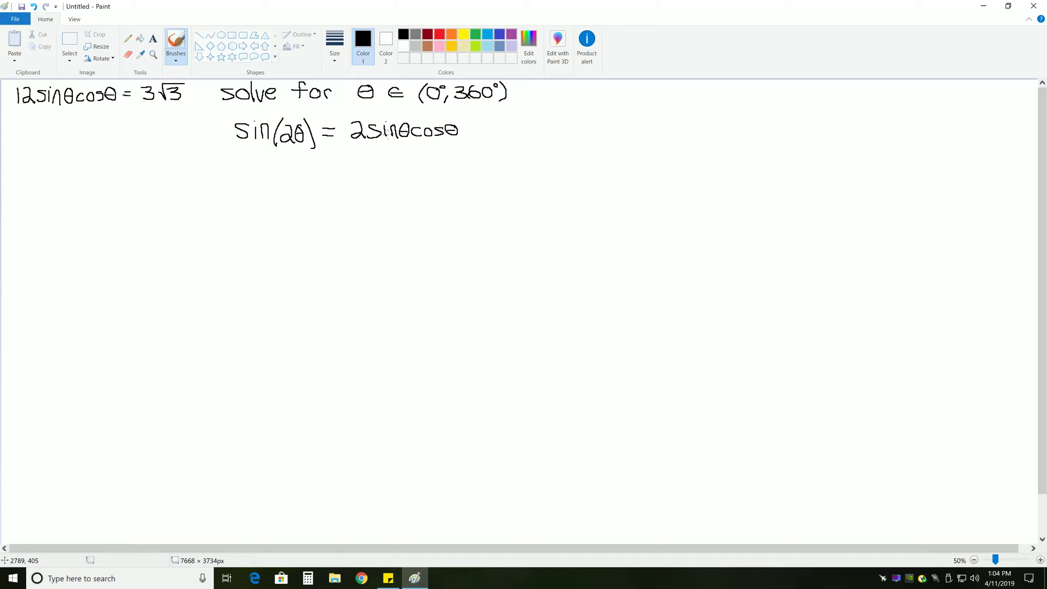
{"action": "mouse_move", "coordinate": [434, 131]}
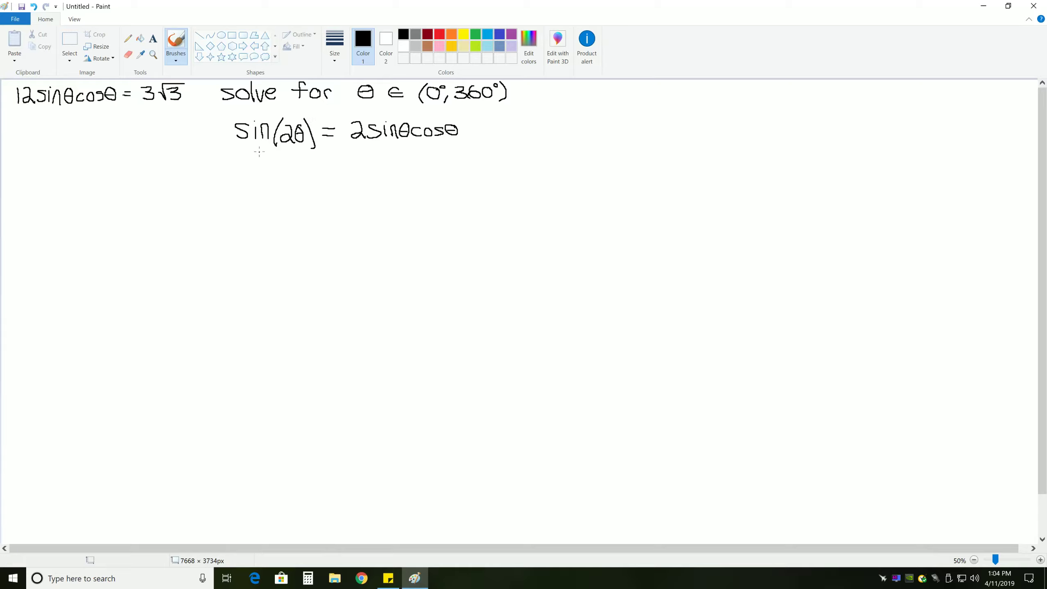
Divide both sides of 12 sinθ cosθ = 3√3 by 6.
{"action": "left_click_drag", "start_coordinate": [7, 109], "coordinate": [113, 109]}
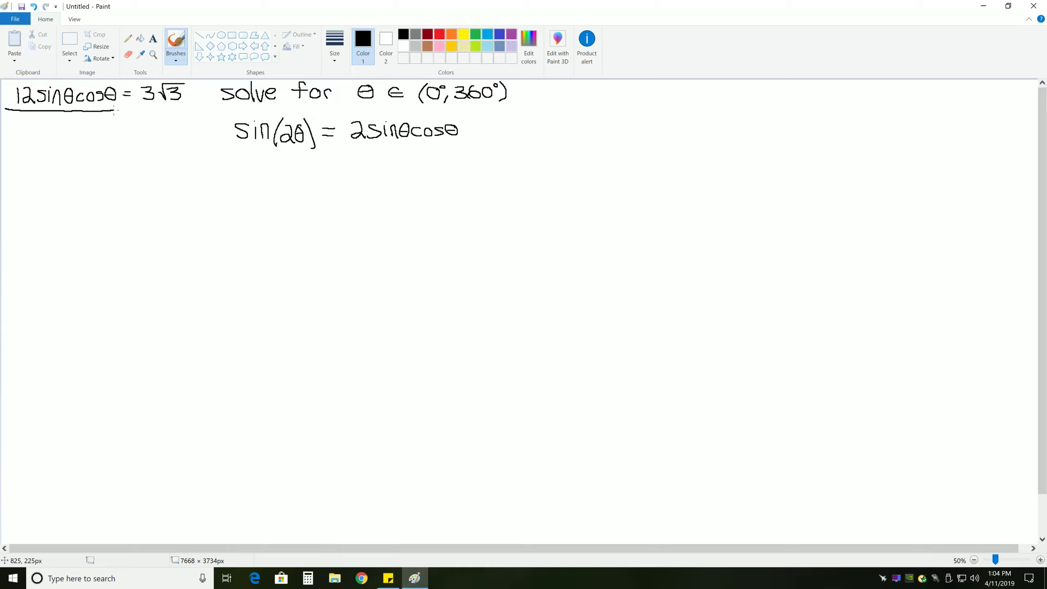
{"action": "left_click_drag", "start_coordinate": [61, 117], "coordinate": [67, 133]}
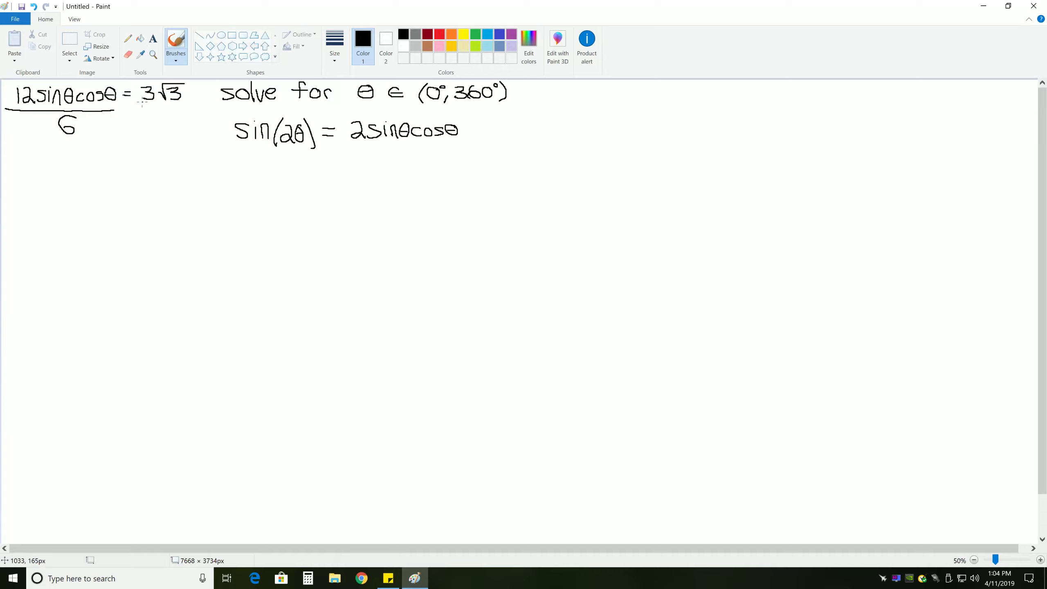
{"action": "left_click_drag", "start_coordinate": [143, 107], "coordinate": [187, 124]}
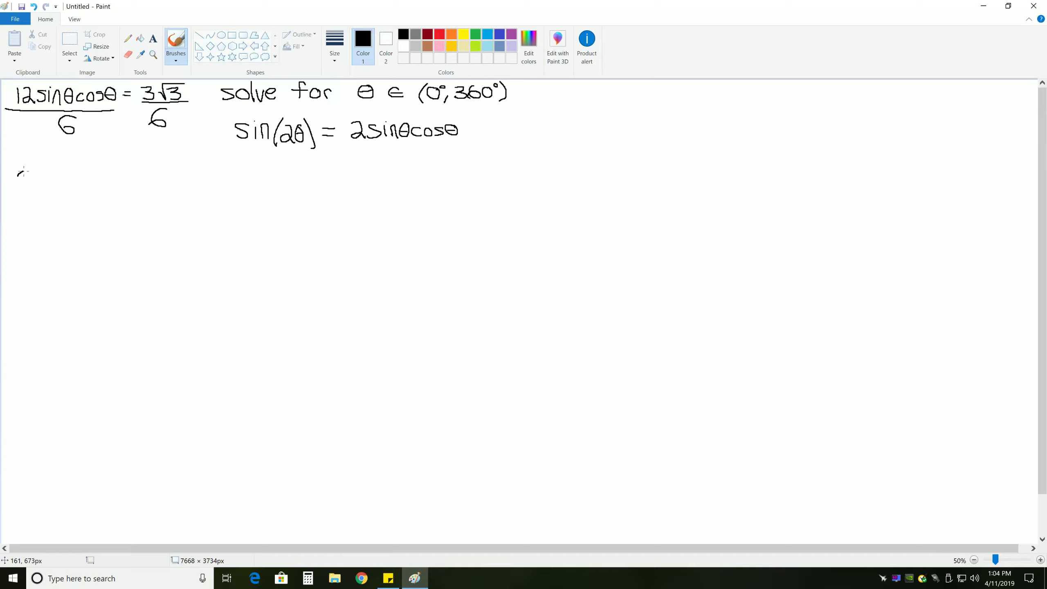
Cancel 3 over 6 to 2 and write 2 sinθ cosθ = √3/2 on a new line.
{"action": "left_click_drag", "start_coordinate": [13, 177], "coordinate": [50, 183]}
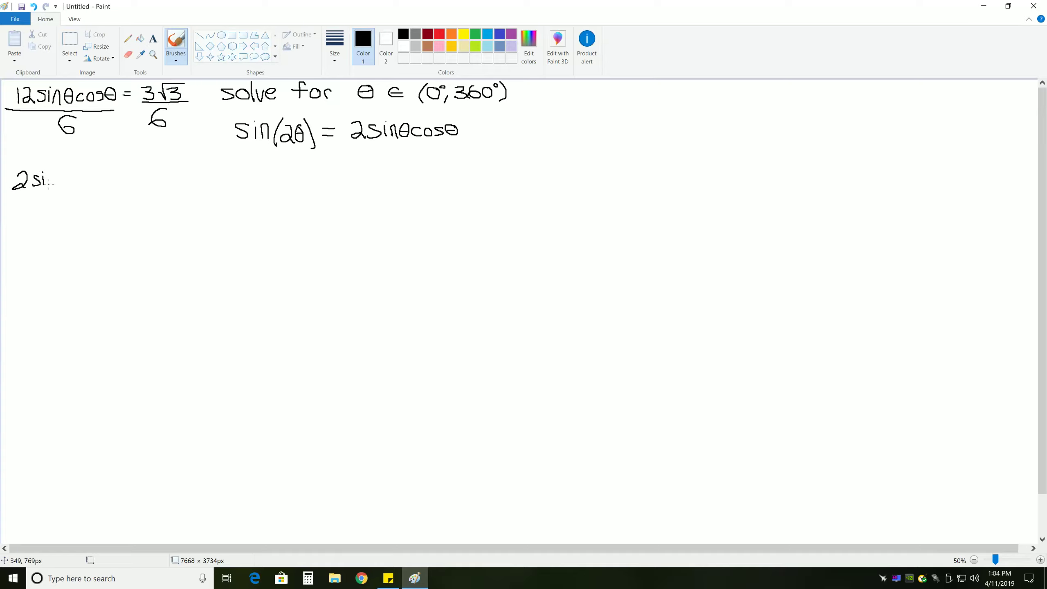
{"action": "left_click_drag", "start_coordinate": [46, 180], "coordinate": [84, 181]}
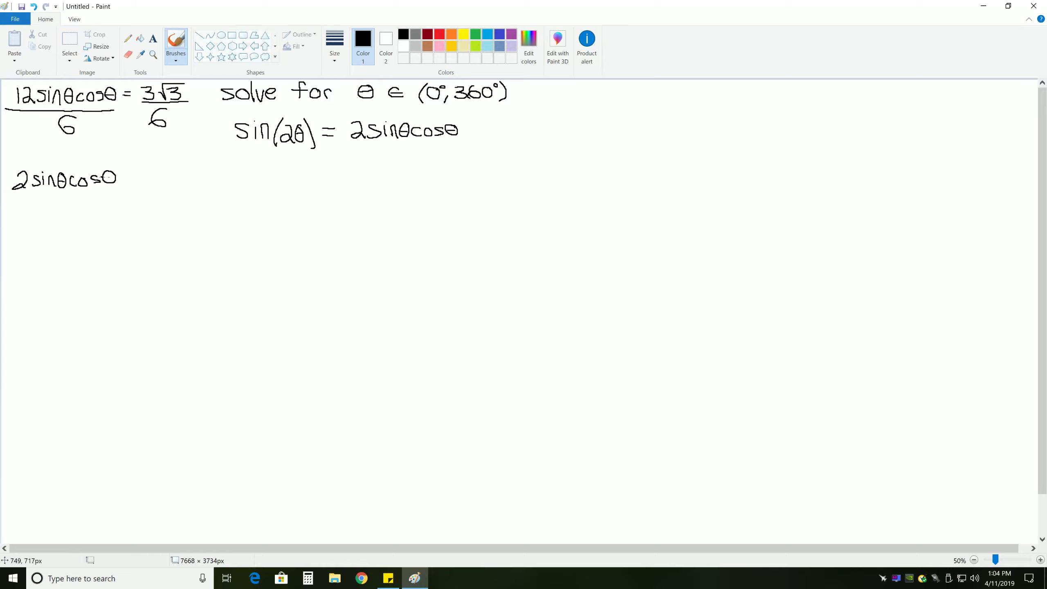
{"action": "left_click_drag", "start_coordinate": [123, 177], "coordinate": [137, 177]}
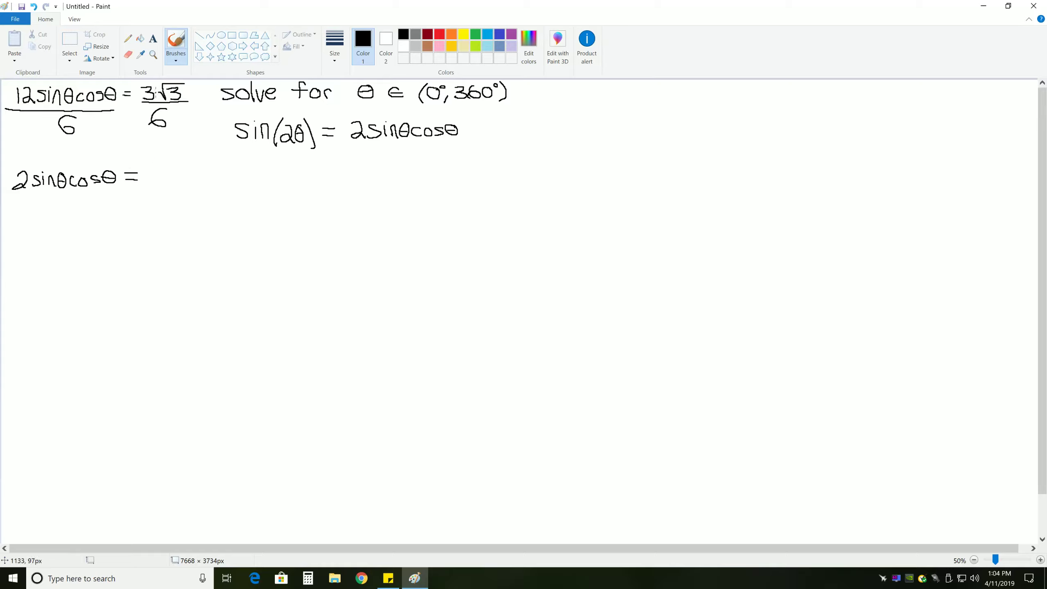
{"action": "mouse_move", "coordinate": [150, 90]}
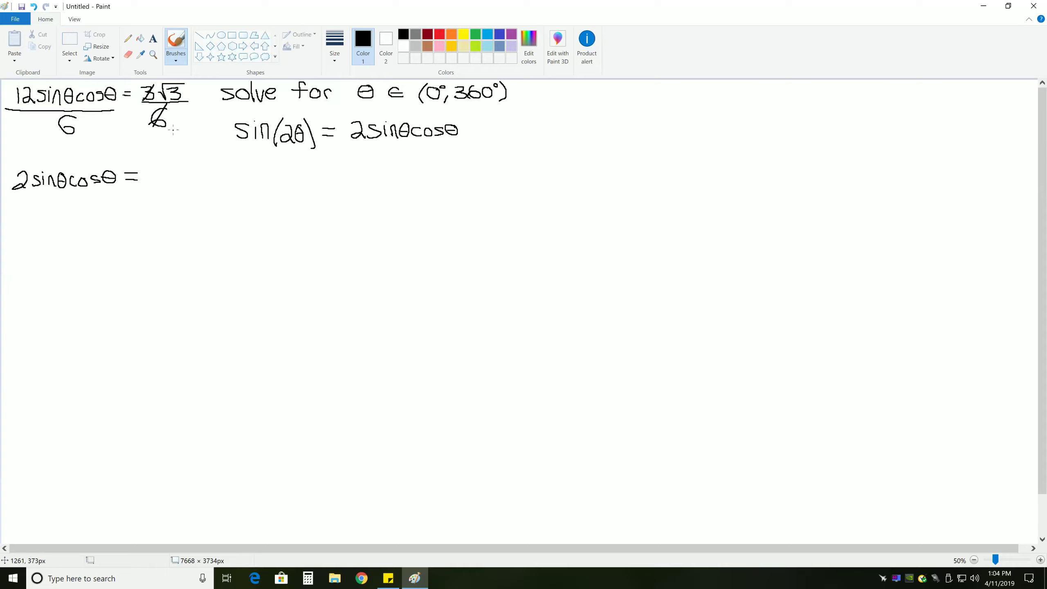
{"action": "left_click_drag", "start_coordinate": [170, 123], "coordinate": [187, 117]}
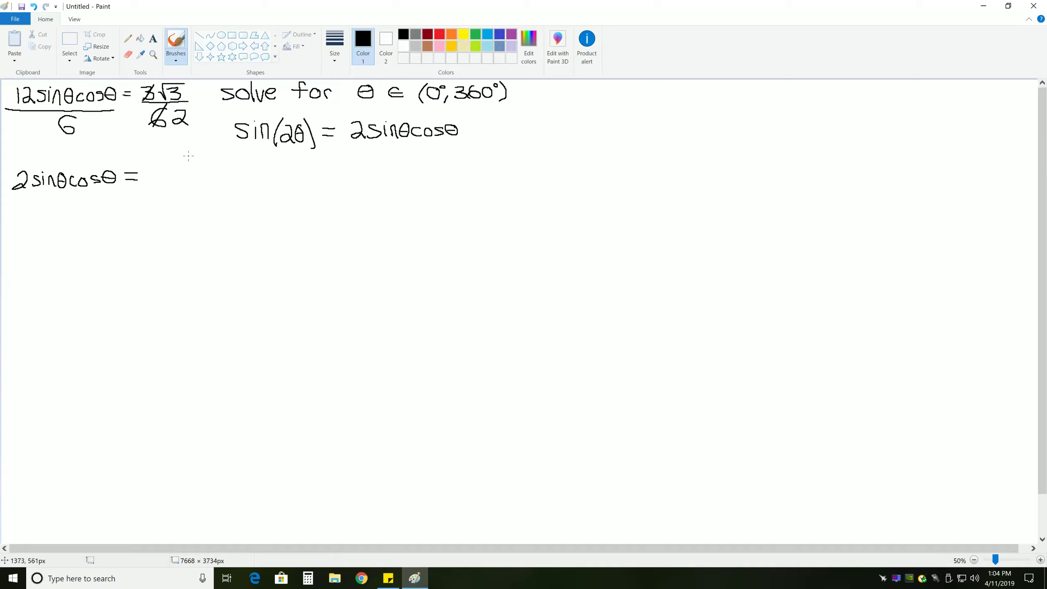
{"action": "left_click_drag", "start_coordinate": [165, 181], "coordinate": [191, 160]}
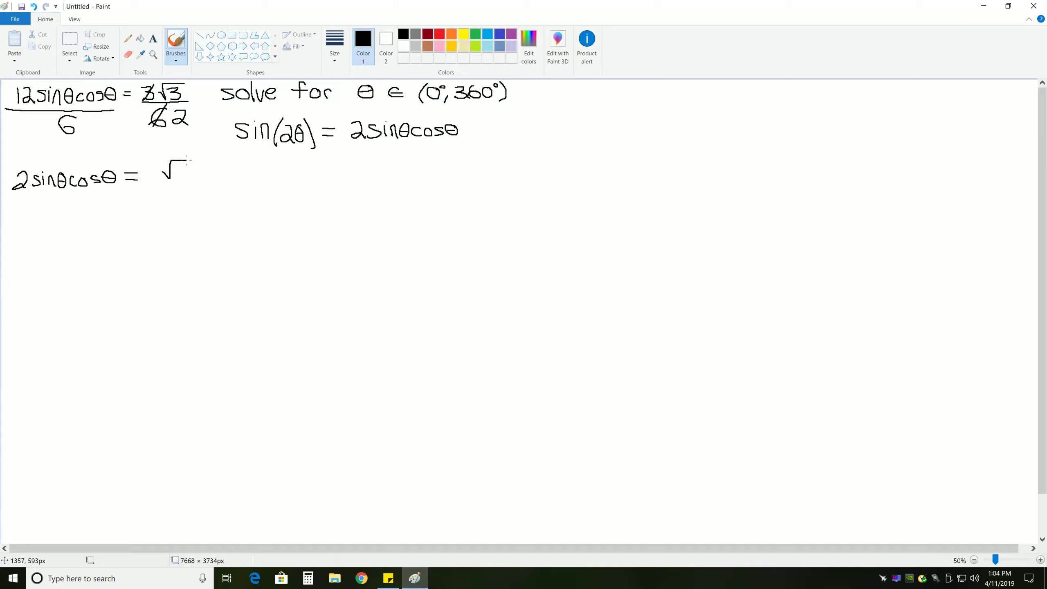
{"action": "left_click_drag", "start_coordinate": [176, 164], "coordinate": [175, 193]}
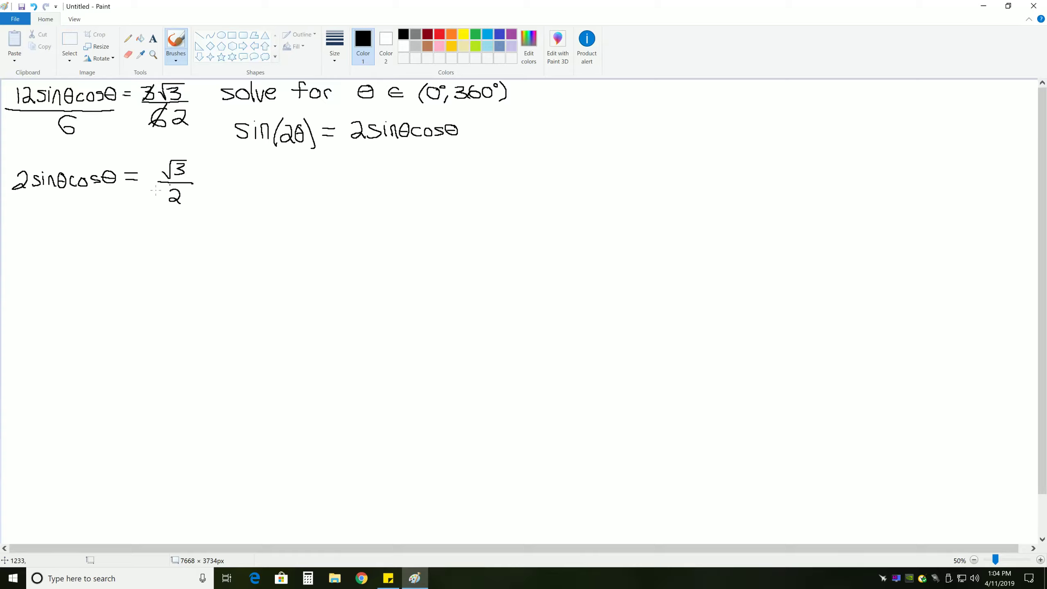
Write sin(2θ) = √3/2 on the next line, underlining 2θ.
{"action": "left_click_drag", "start_coordinate": [20, 240], "coordinate": [30, 258]}
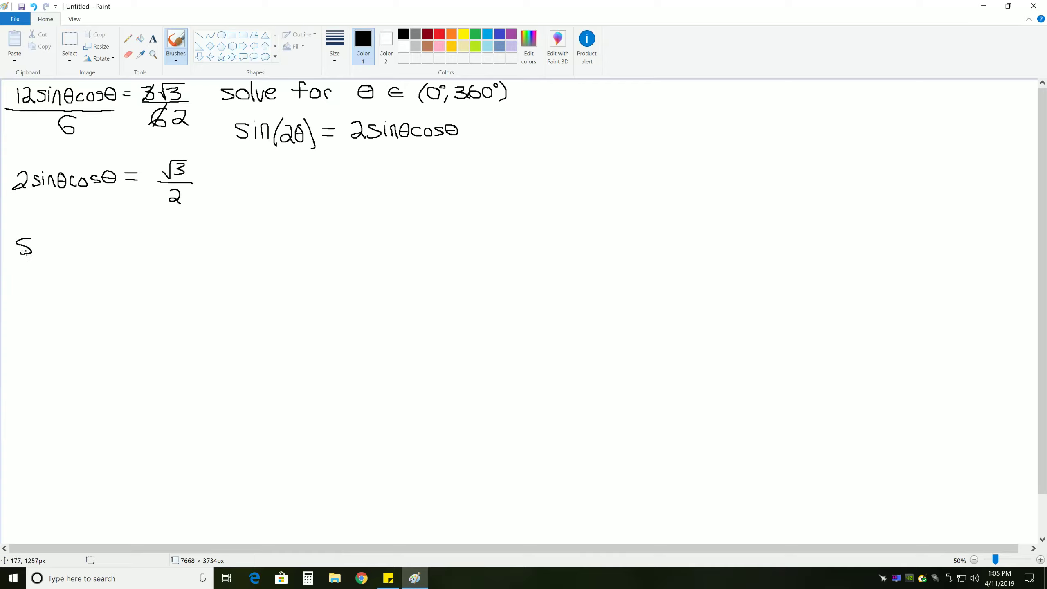
{"action": "left_click_drag", "start_coordinate": [37, 240], "coordinate": [63, 250]}
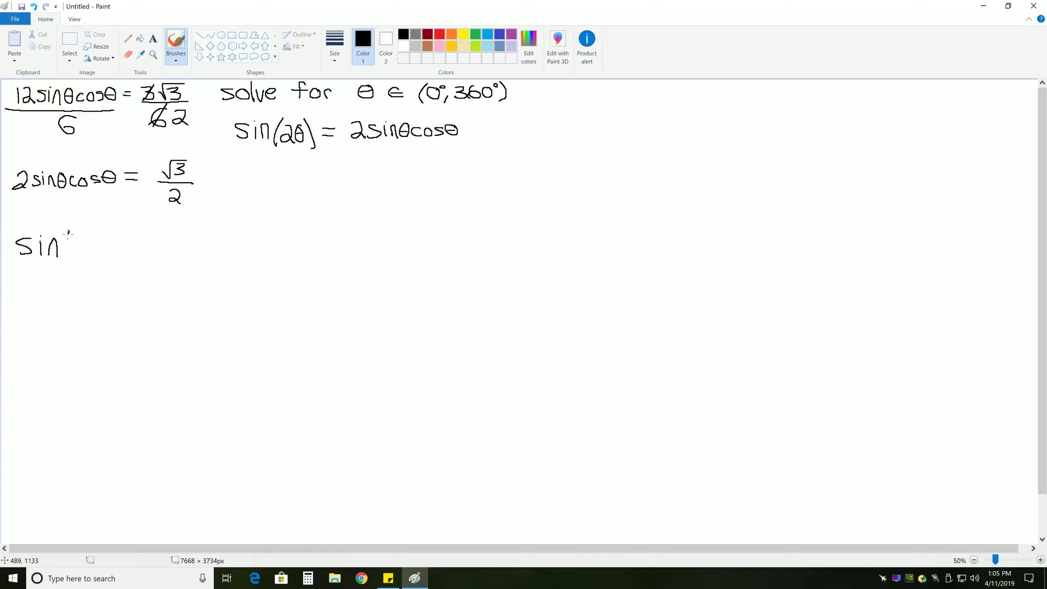
{"action": "left_click_drag", "start_coordinate": [63, 240], "coordinate": [107, 250]}
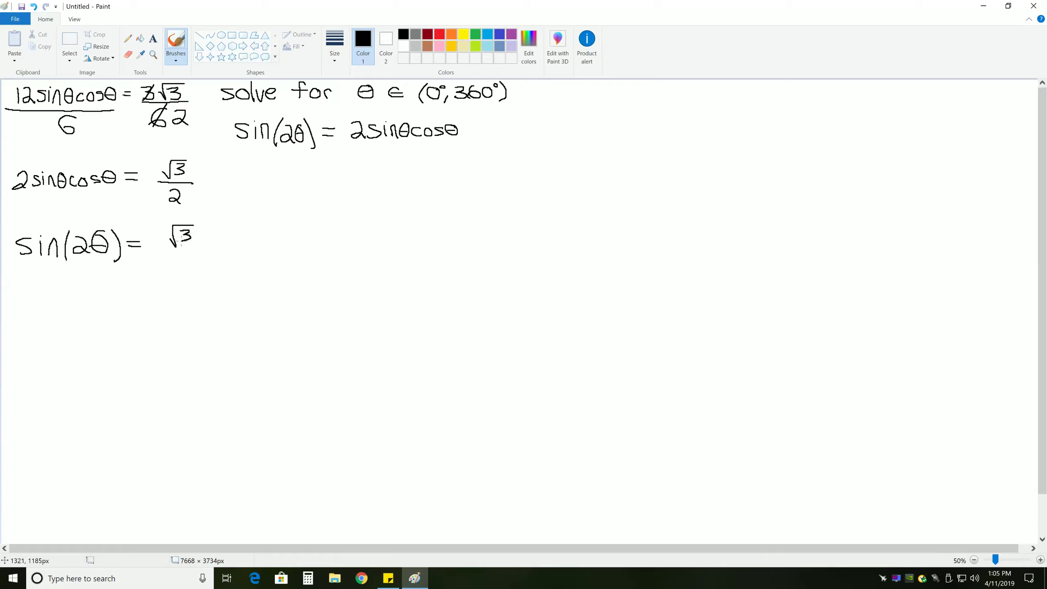
{"action": "left_click_drag", "start_coordinate": [177, 250], "coordinate": [193, 267]}
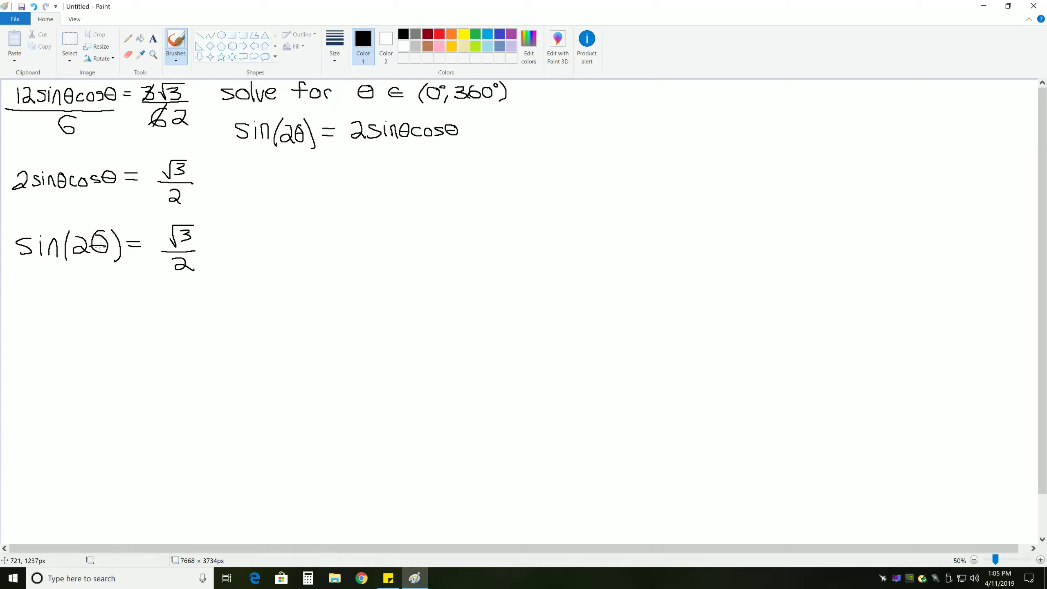
{"action": "left_click_drag", "start_coordinate": [72, 258], "coordinate": [107, 255]}
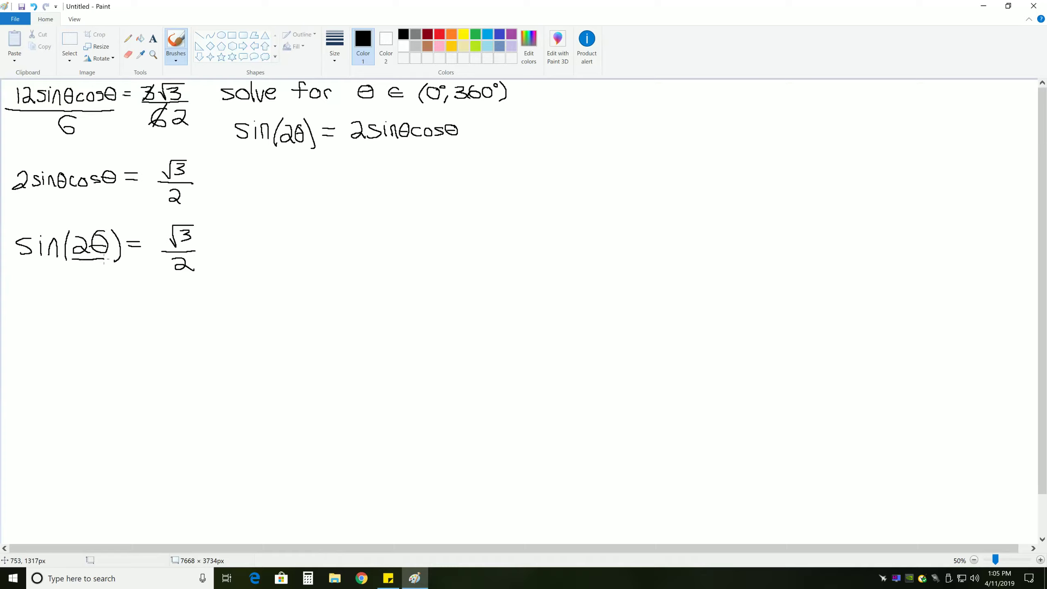
{"action": "left_click_drag", "start_coordinate": [74, 259], "coordinate": [103, 257]}
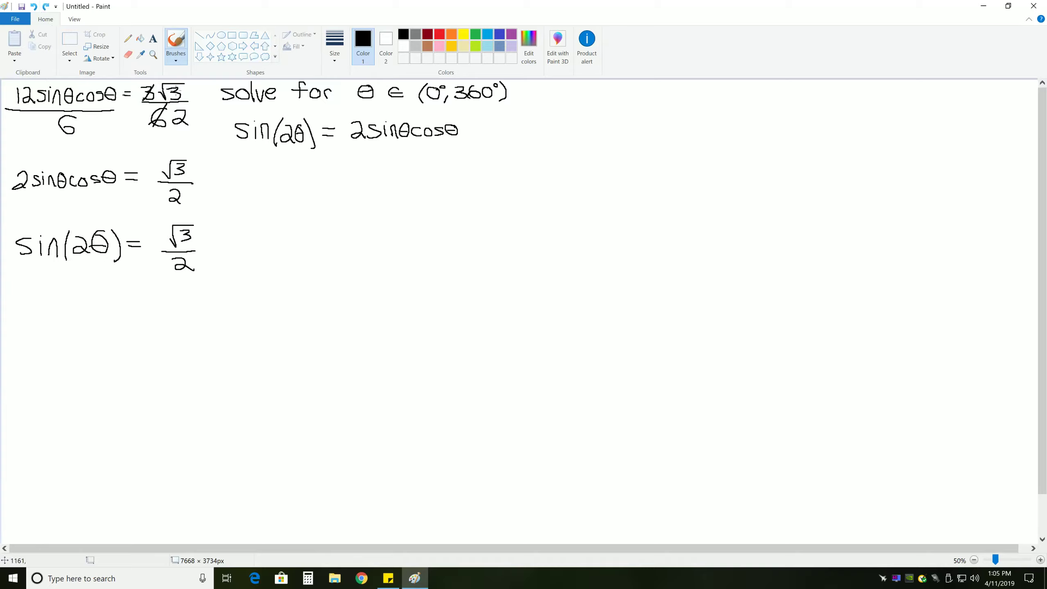
{"action": "mouse_move", "coordinate": [412, 131]}
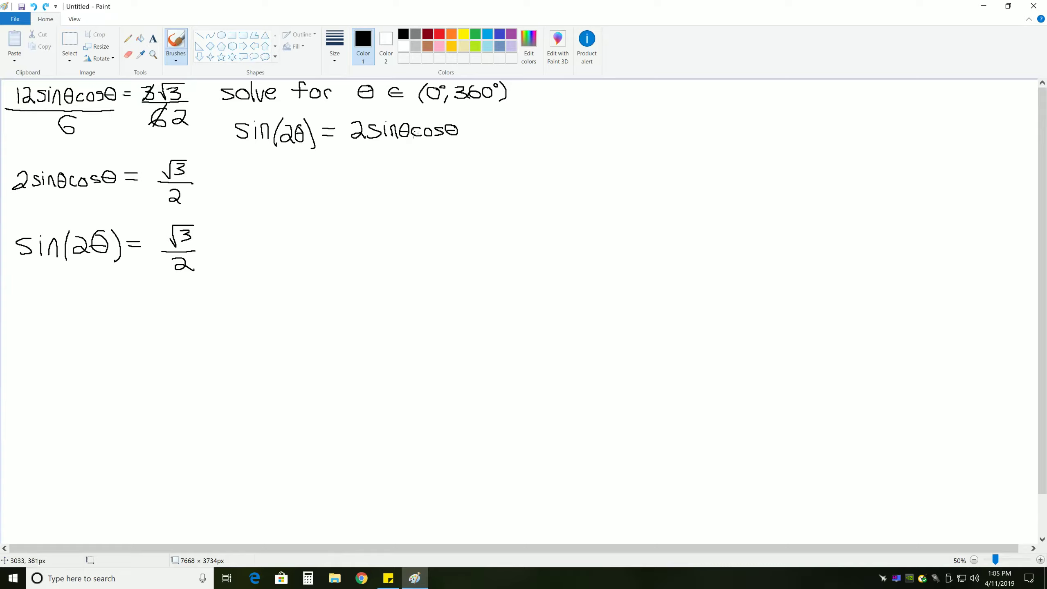
Underline the interval and write 0° < θ < 360° with ·2 marks on both bounds.
{"action": "left_click_drag", "start_coordinate": [355, 104], "coordinate": [528, 107]}
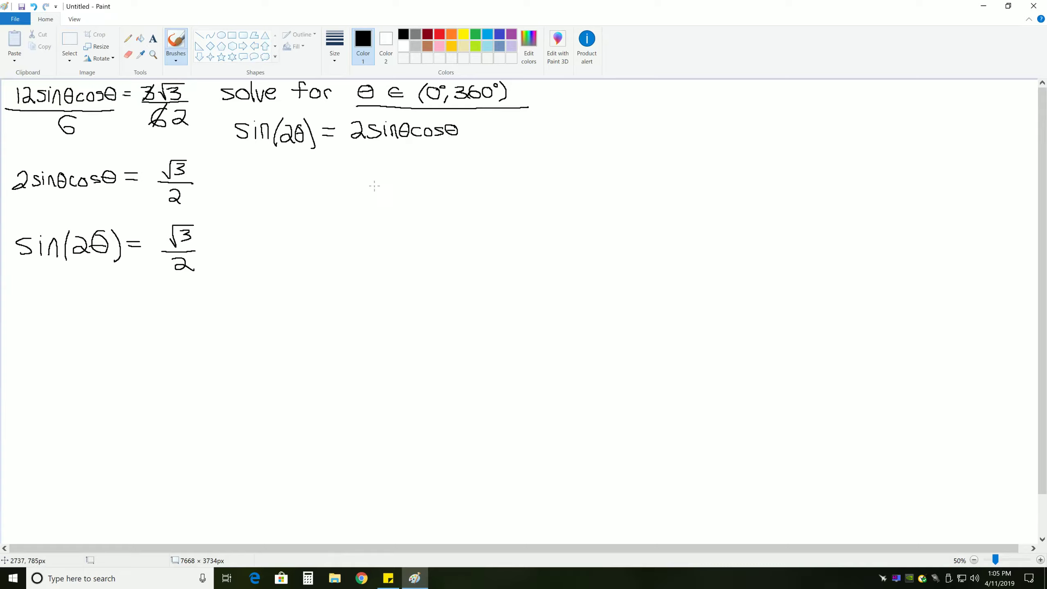
{"action": "left_click_drag", "start_coordinate": [377, 185], "coordinate": [397, 185]}
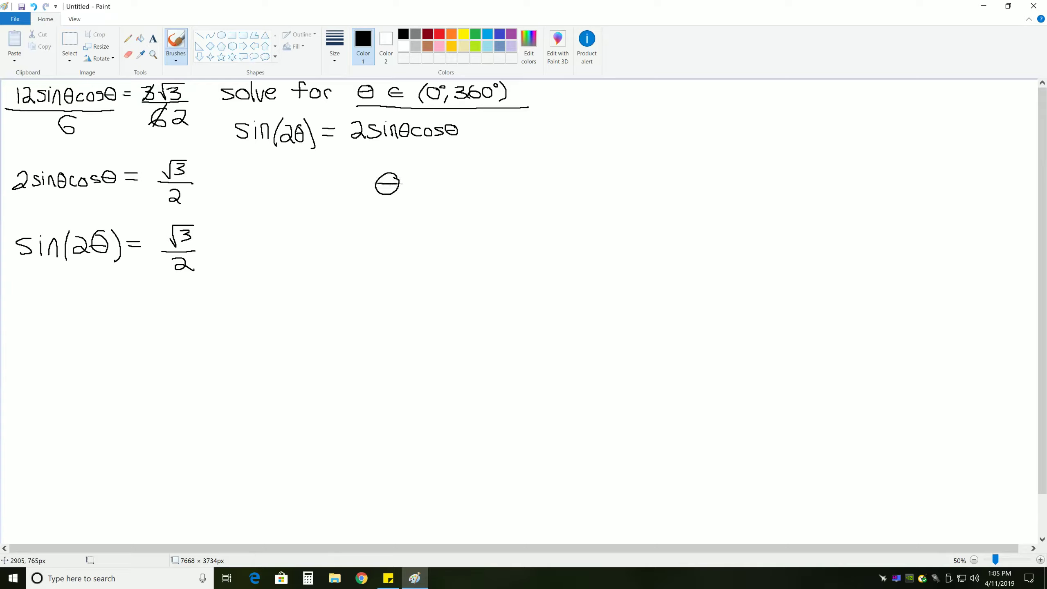
{"action": "left_click_drag", "start_coordinate": [327, 183], "coordinate": [361, 185]}
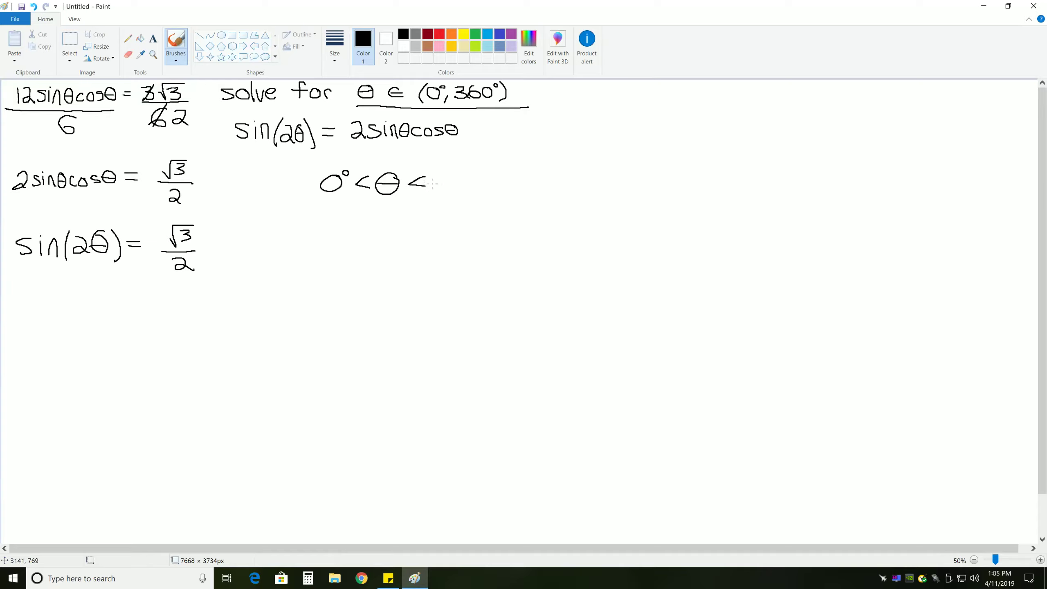
{"action": "left_click_drag", "start_coordinate": [418, 184], "coordinate": [491, 187]}
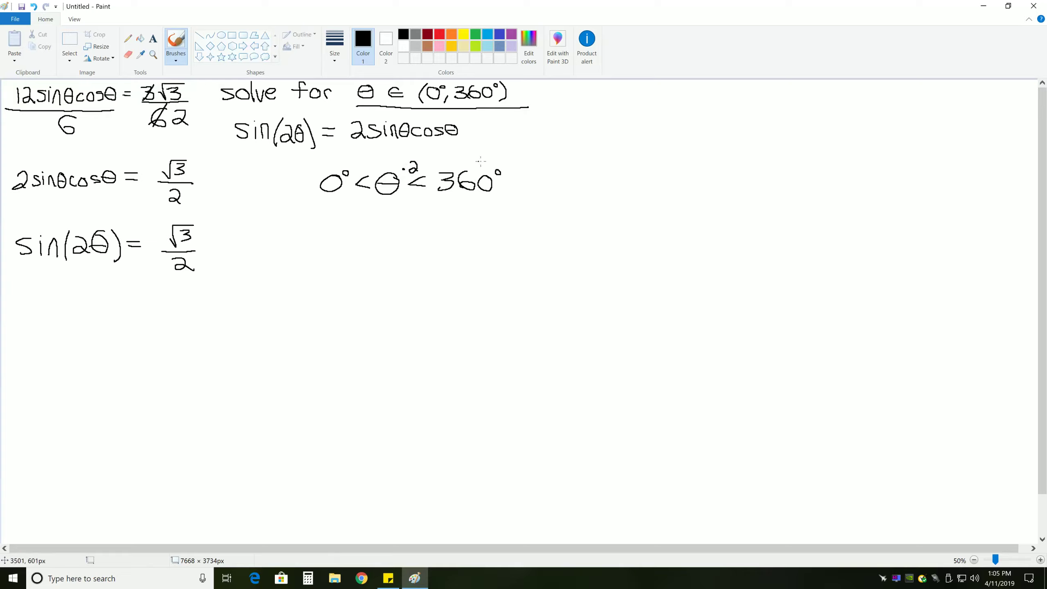
{"action": "left_click_drag", "start_coordinate": [507, 173], "coordinate": [528, 167]}
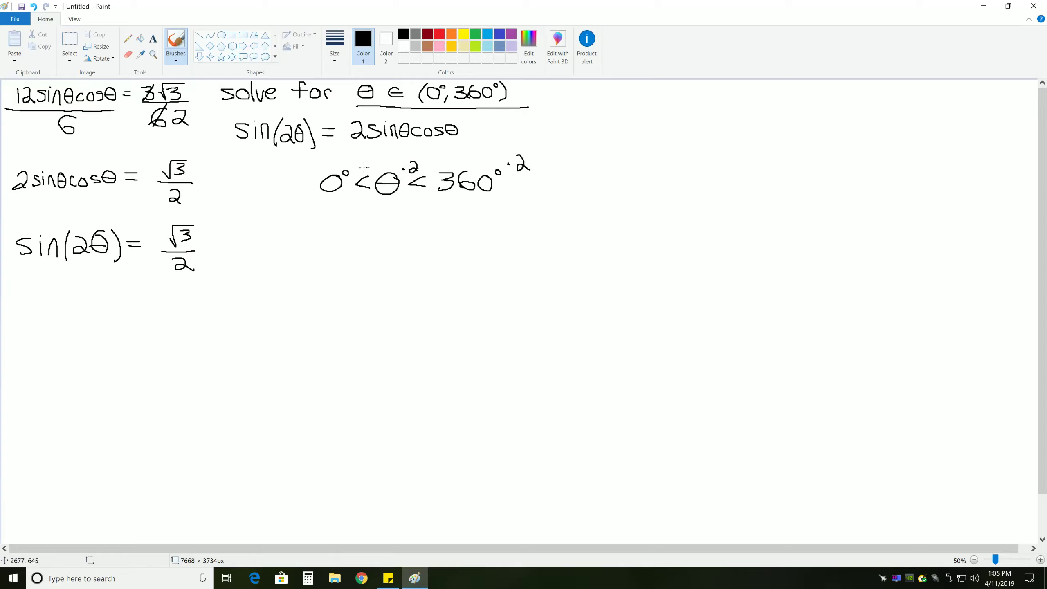
{"action": "left_click_drag", "start_coordinate": [340, 166], "coordinate": [347, 157]}
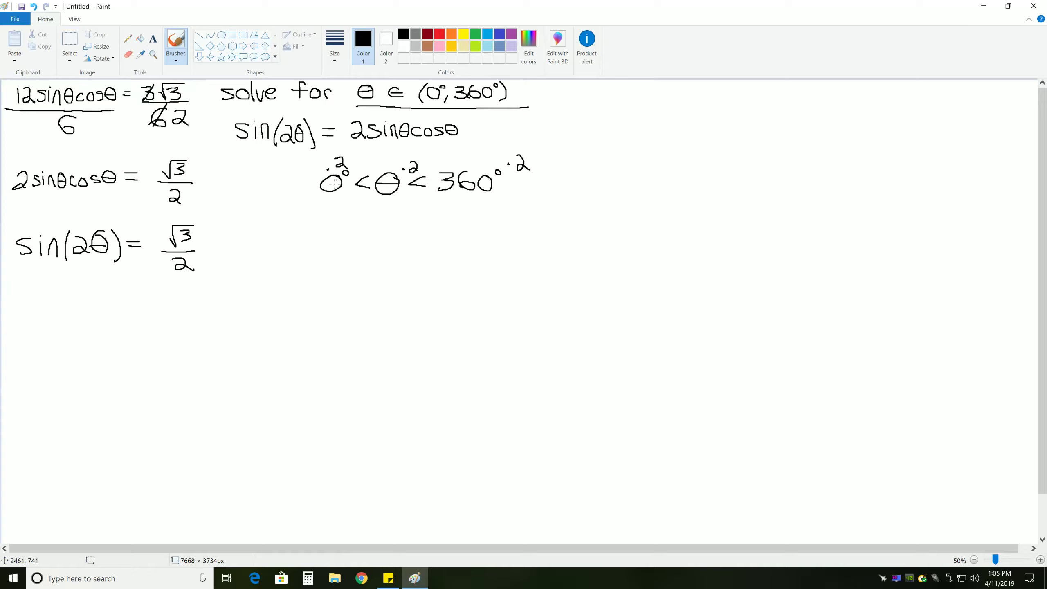
Write the doubled range 0° < 2θ < 720° below it.
{"action": "left_click_drag", "start_coordinate": [327, 233], "coordinate": [344, 227]}
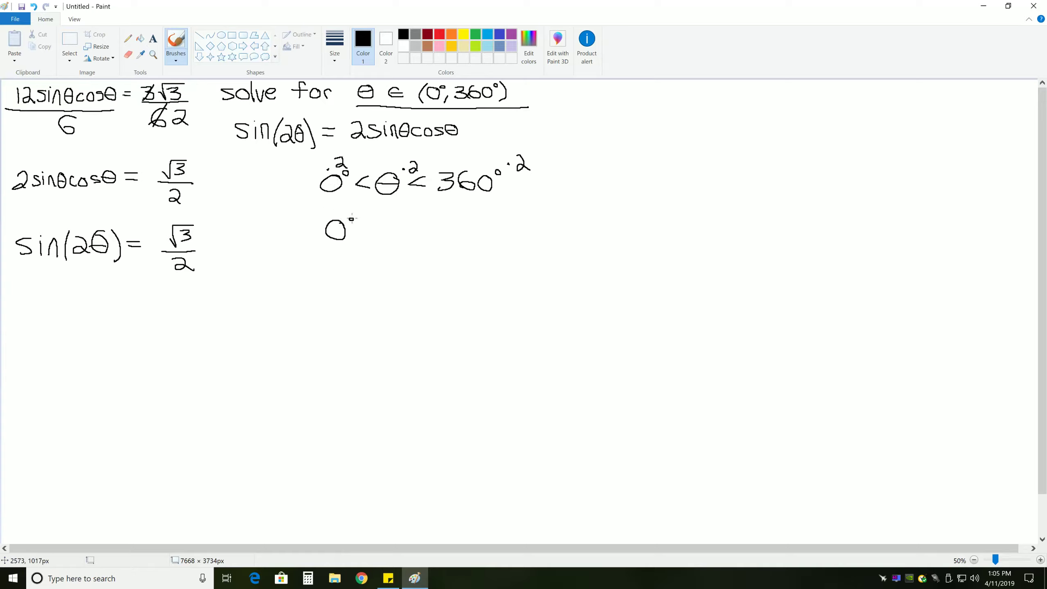
{"action": "left_click_drag", "start_coordinate": [354, 227], "coordinate": [411, 227]}
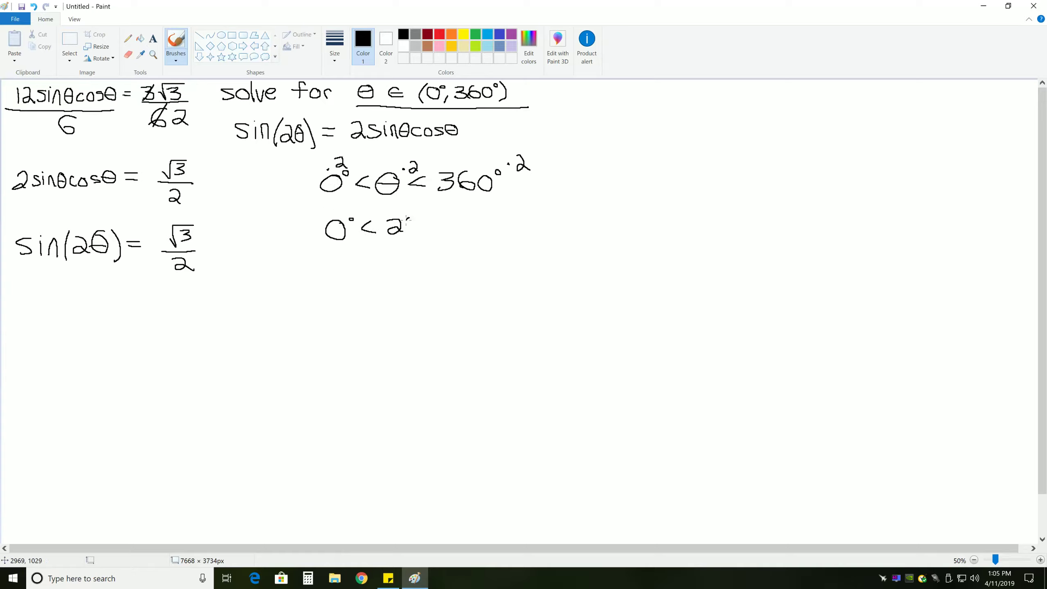
{"action": "left_click_drag", "start_coordinate": [401, 227], "coordinate": [444, 227]}
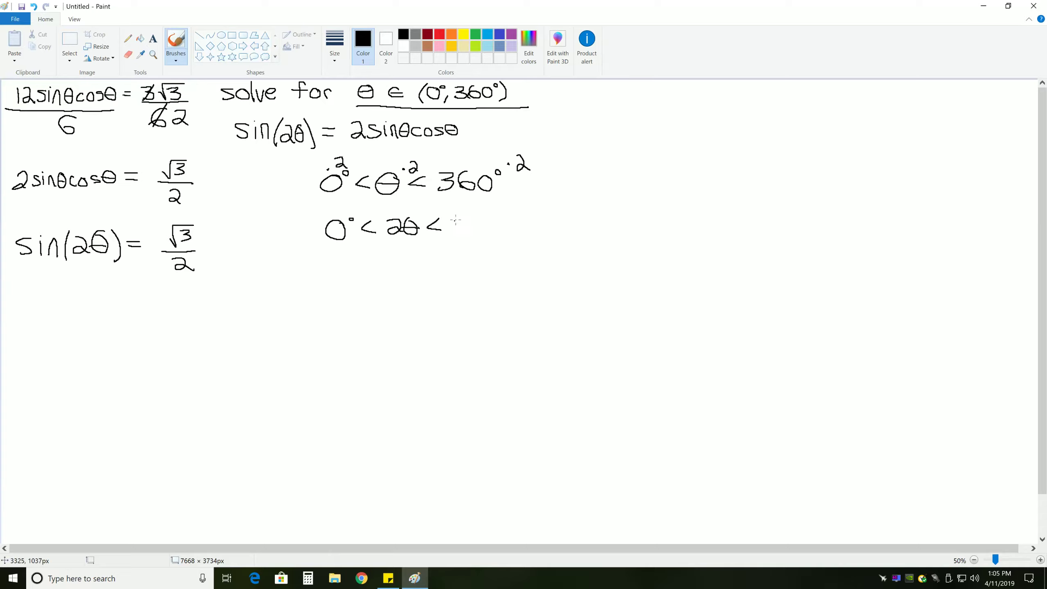
{"action": "left_click_drag", "start_coordinate": [453, 224], "coordinate": [498, 227]}
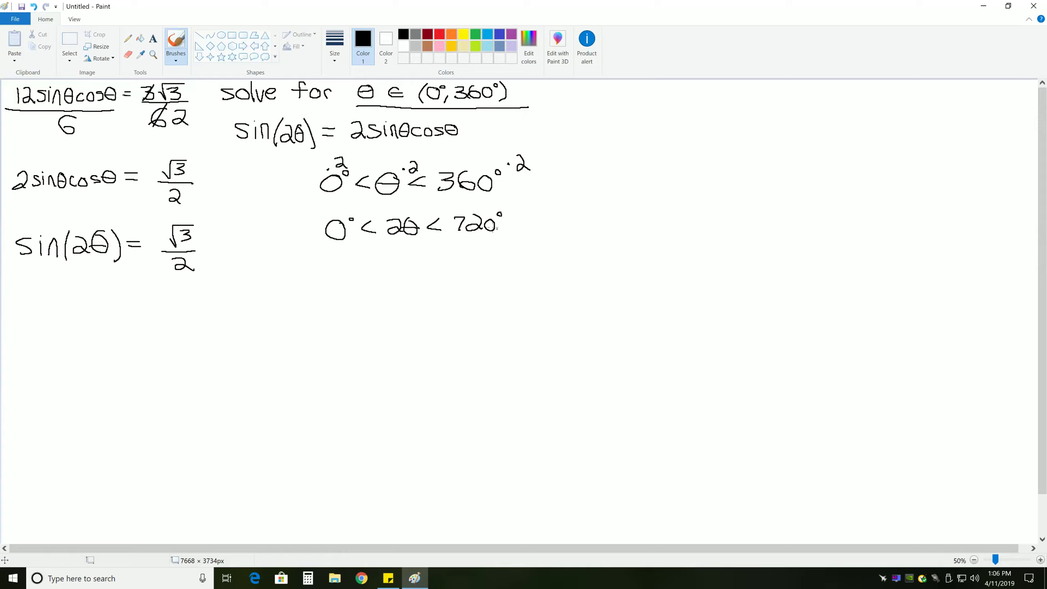
{"action": "mouse_move", "coordinate": [490, 229]}
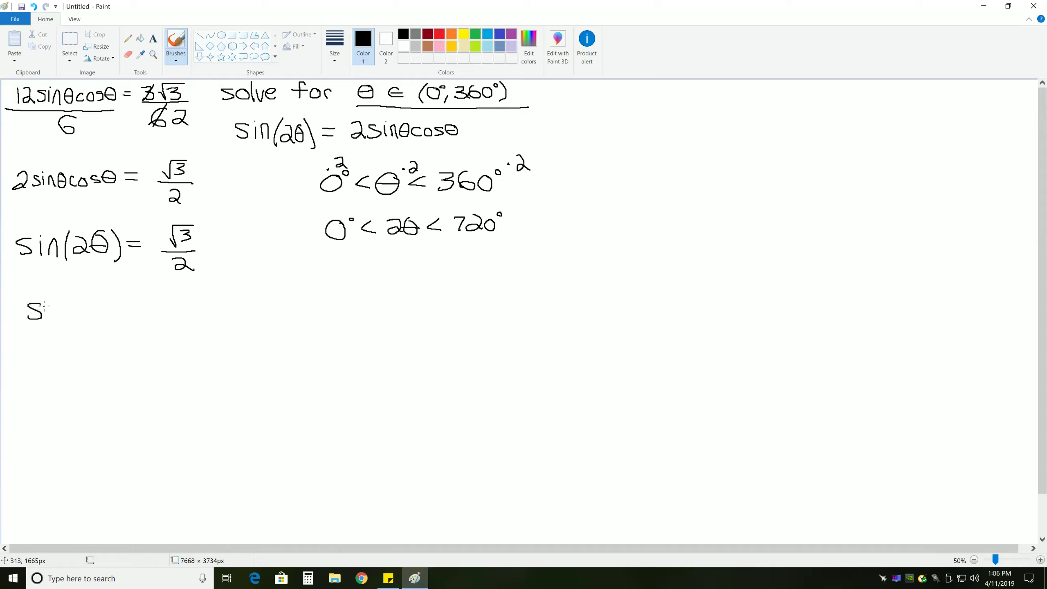
Take inverse sine of both sides, writing sin⁻¹(sin(2θ)) = sin⁻¹(√3/2).
{"action": "left_click_drag", "start_coordinate": [40, 307], "coordinate": [74, 307]}
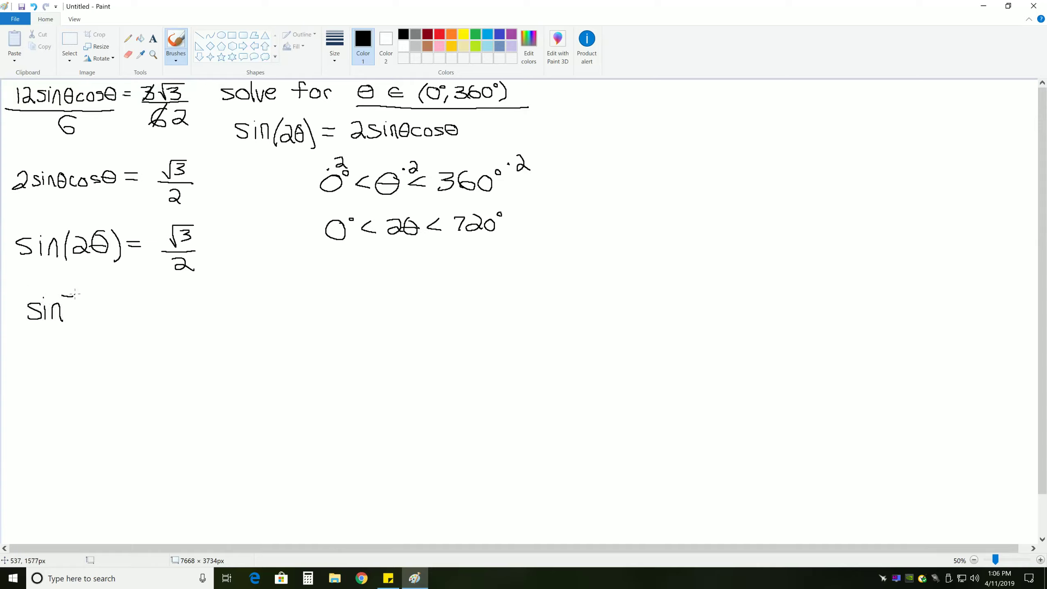
{"action": "left_click_drag", "start_coordinate": [63, 301], "coordinate": [110, 311]}
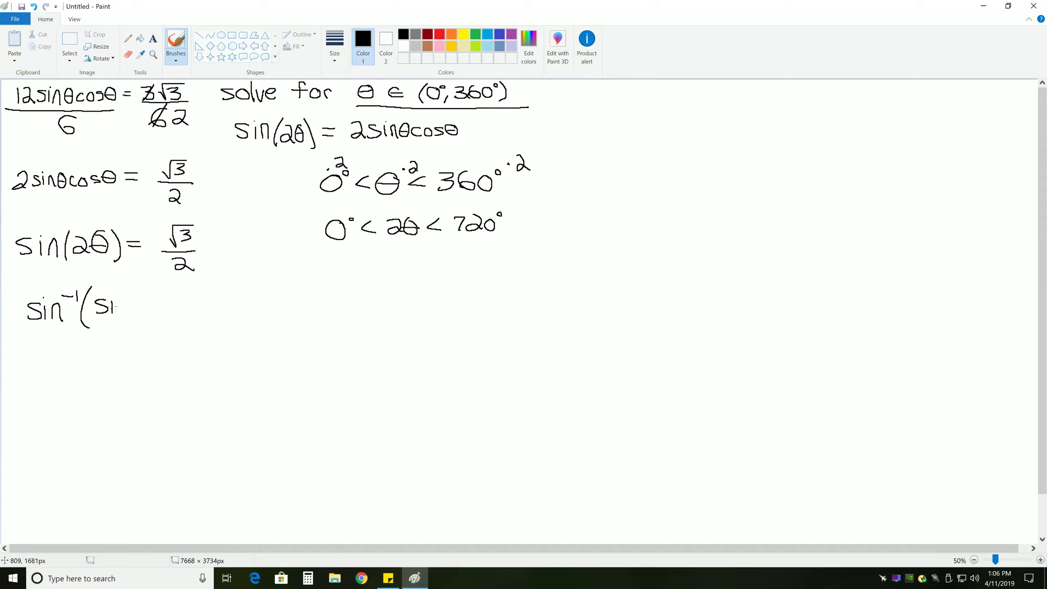
{"action": "left_click_drag", "start_coordinate": [107, 303], "coordinate": [157, 307]}
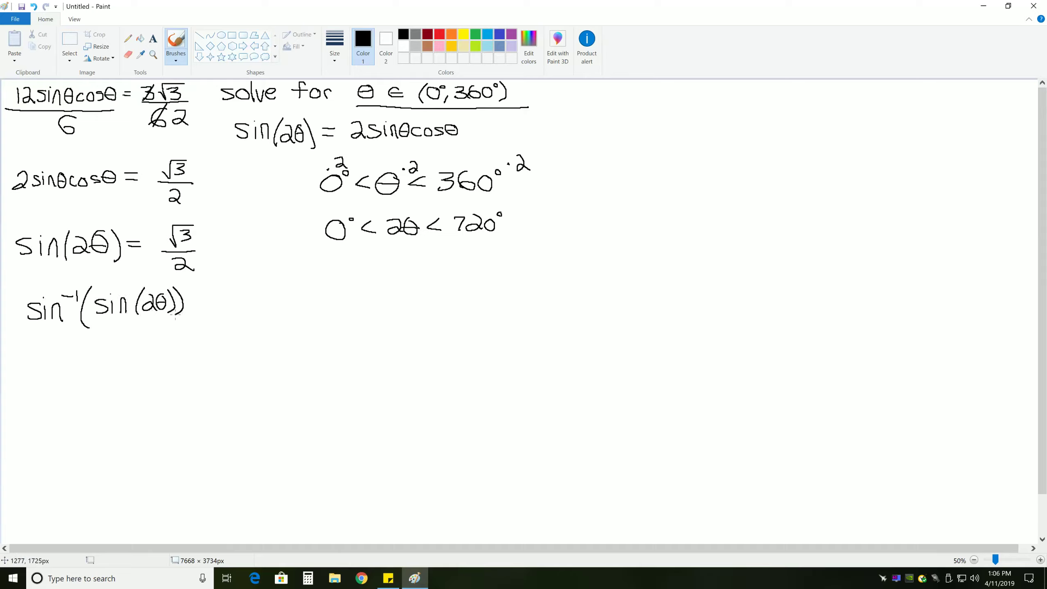
{"action": "left_click_drag", "start_coordinate": [194, 302], "coordinate": [207, 302]}
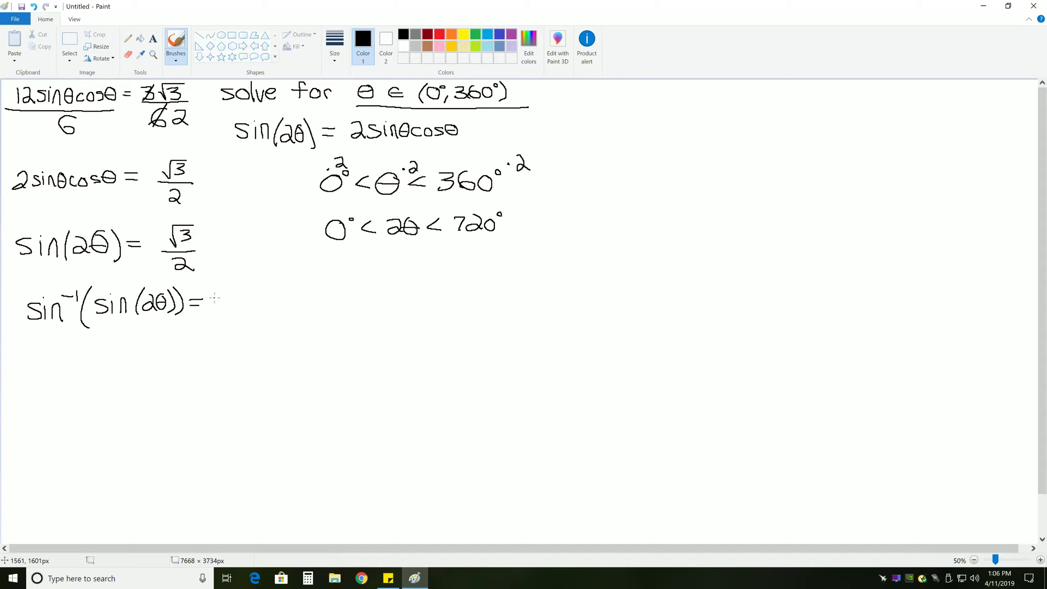
{"action": "left_click_drag", "start_coordinate": [213, 300], "coordinate": [252, 304]}
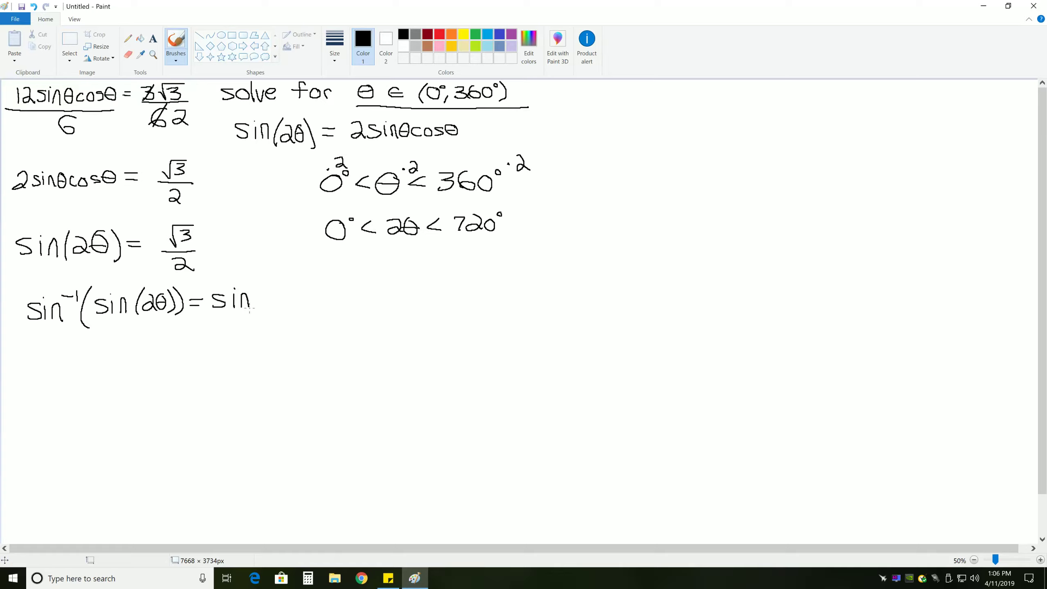
{"action": "left_click_drag", "start_coordinate": [241, 301], "coordinate": [281, 301]}
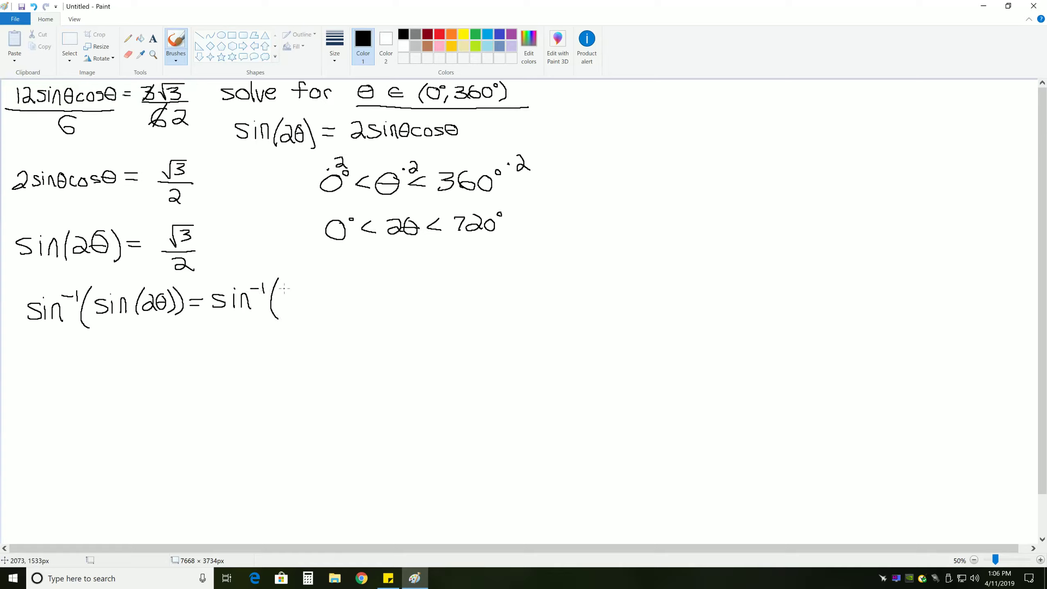
{"action": "left_click_drag", "start_coordinate": [283, 287], "coordinate": [310, 297]}
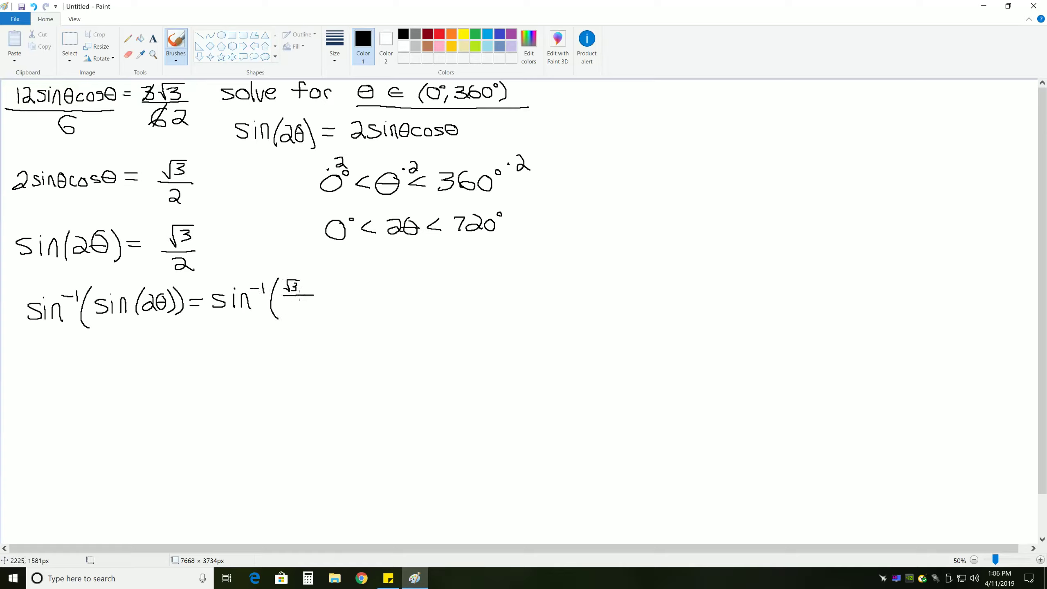
{"action": "left_click_drag", "start_coordinate": [298, 297], "coordinate": [317, 303]}
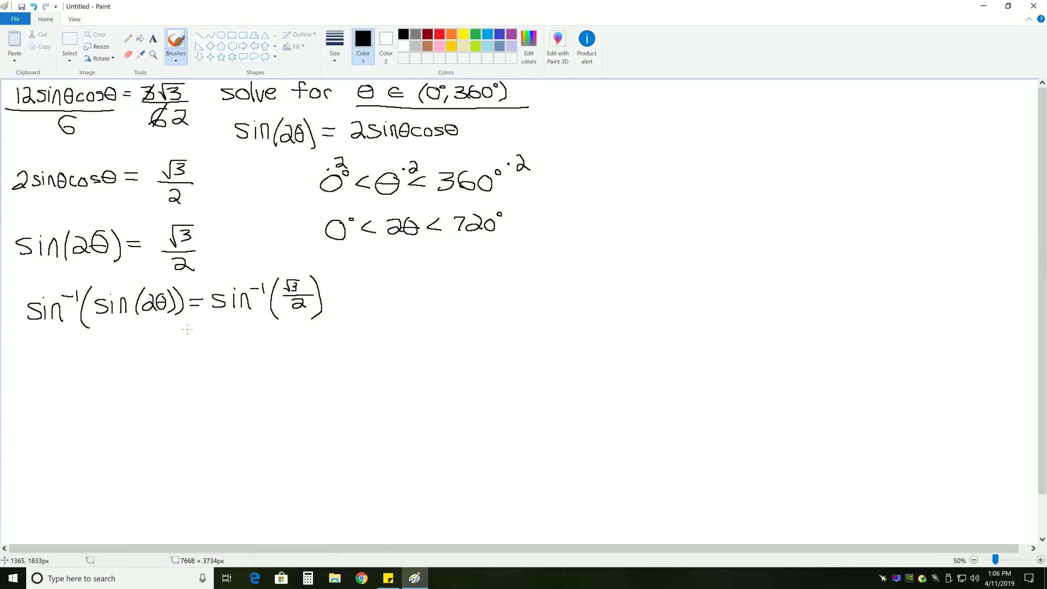
{"action": "mouse_move", "coordinate": [109, 311]}
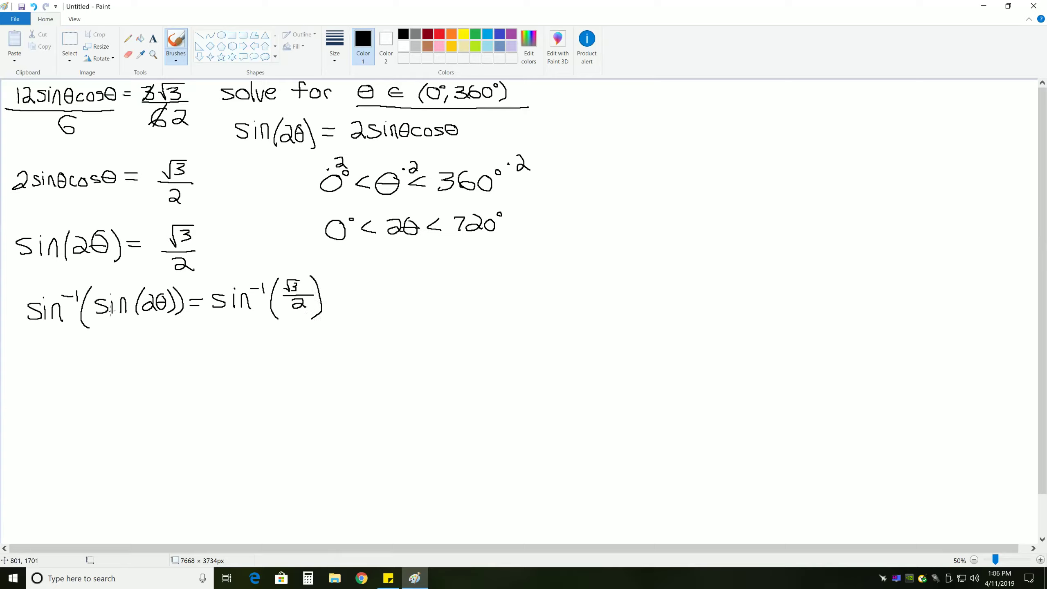
{"action": "mouse_move", "coordinate": [87, 347]}
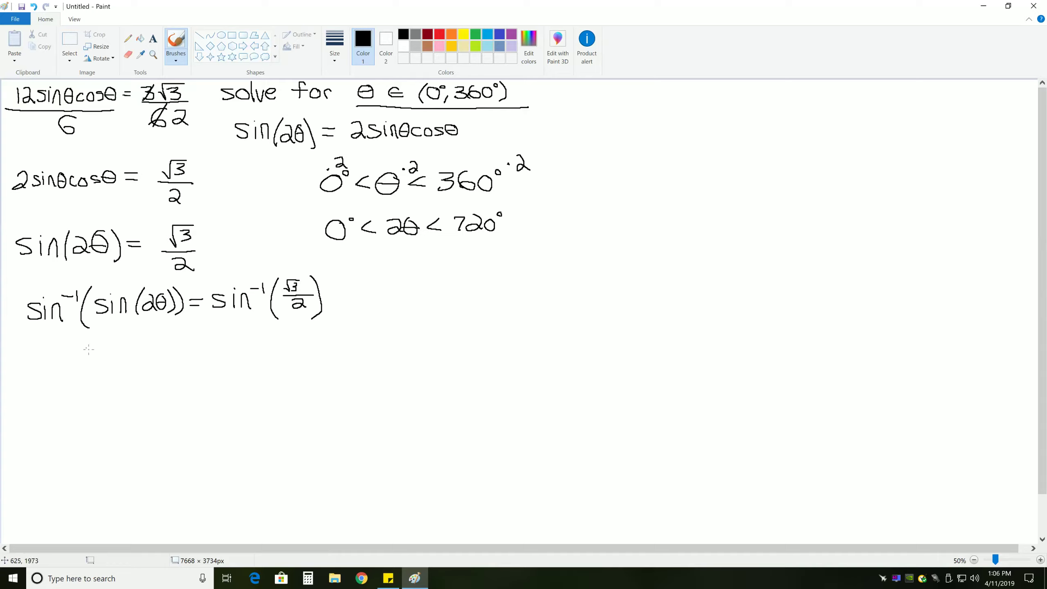
Write 2θ = sin⁻¹(√3/2) on a new line.
{"action": "left_click_drag", "start_coordinate": [80, 344], "coordinate": [117, 361]}
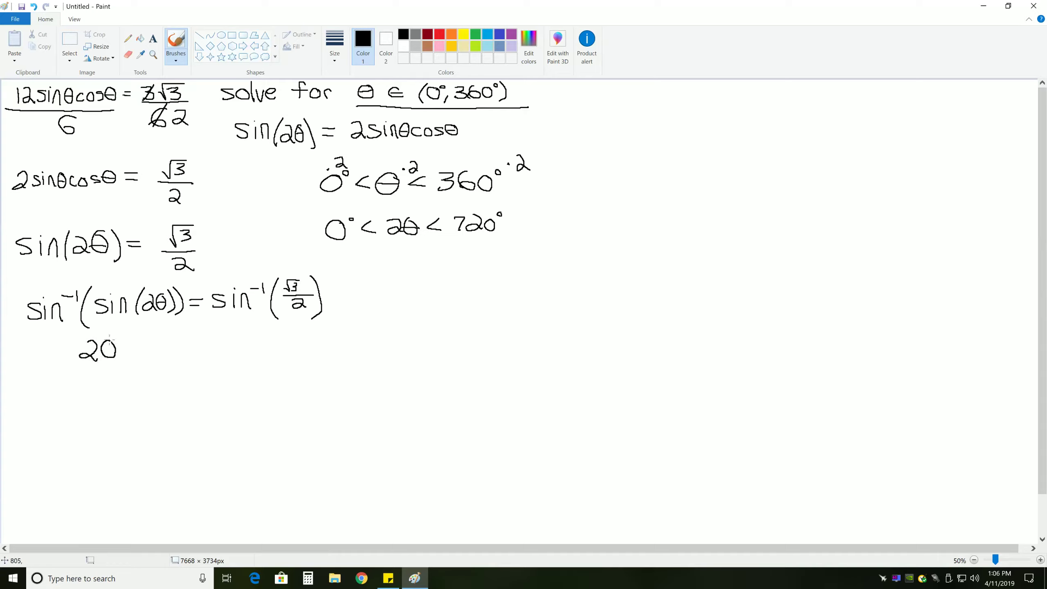
{"action": "left_click_drag", "start_coordinate": [106, 344], "coordinate": [114, 354]}
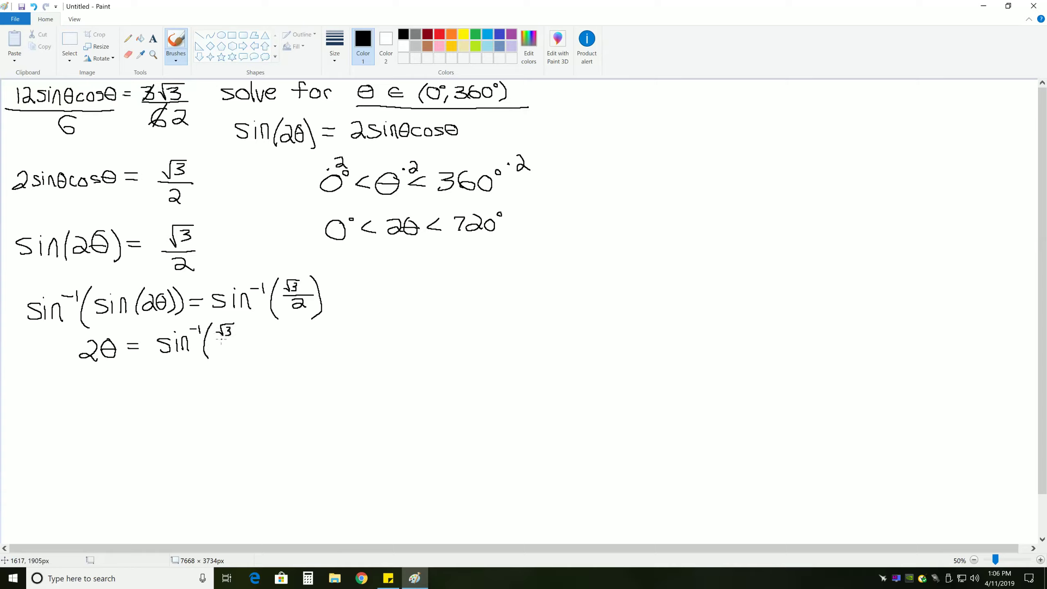
{"action": "left_click_drag", "start_coordinate": [223, 327], "coordinate": [247, 353]}
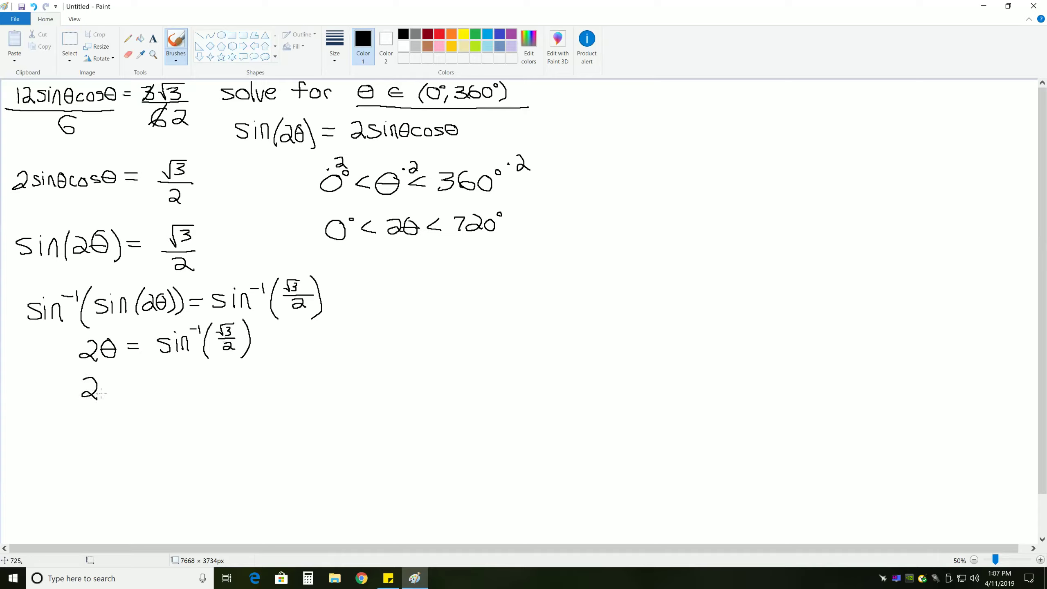
Write 2θ = 60° and draw quadrant axes at right labelled I.
{"action": "left_click_drag", "start_coordinate": [107, 384], "coordinate": [144, 384]}
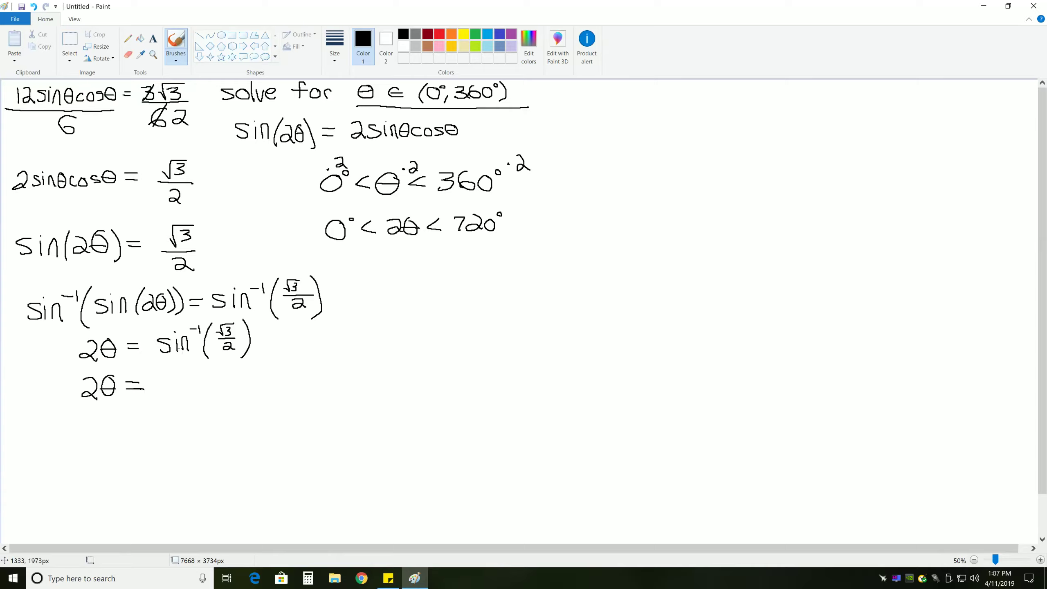
{"action": "left_click_drag", "start_coordinate": [177, 390], "coordinate": [183, 381]}
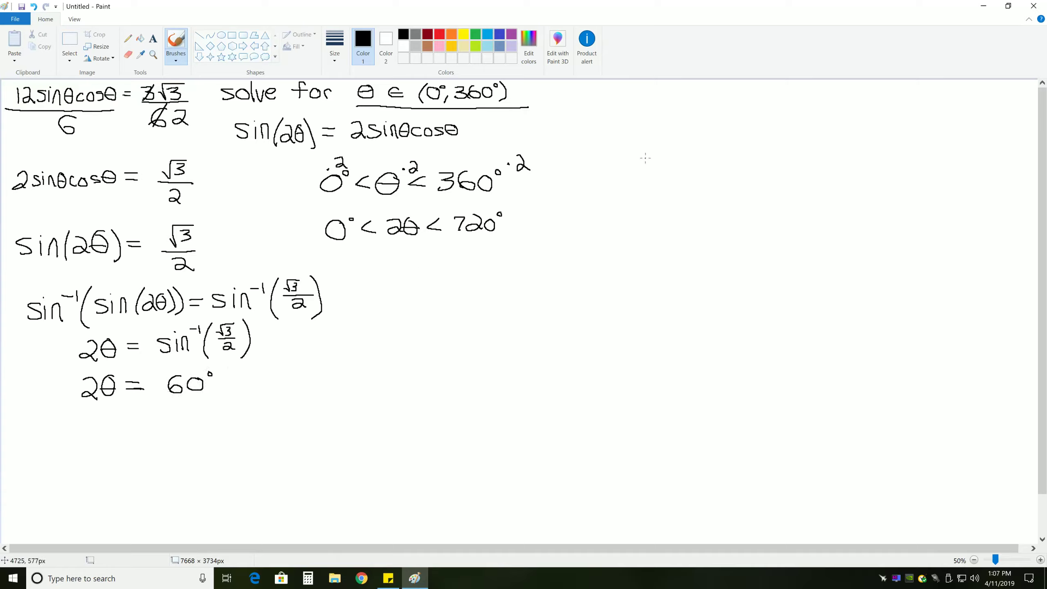
{"action": "left_click_drag", "start_coordinate": [721, 104], "coordinate": [721, 197]}
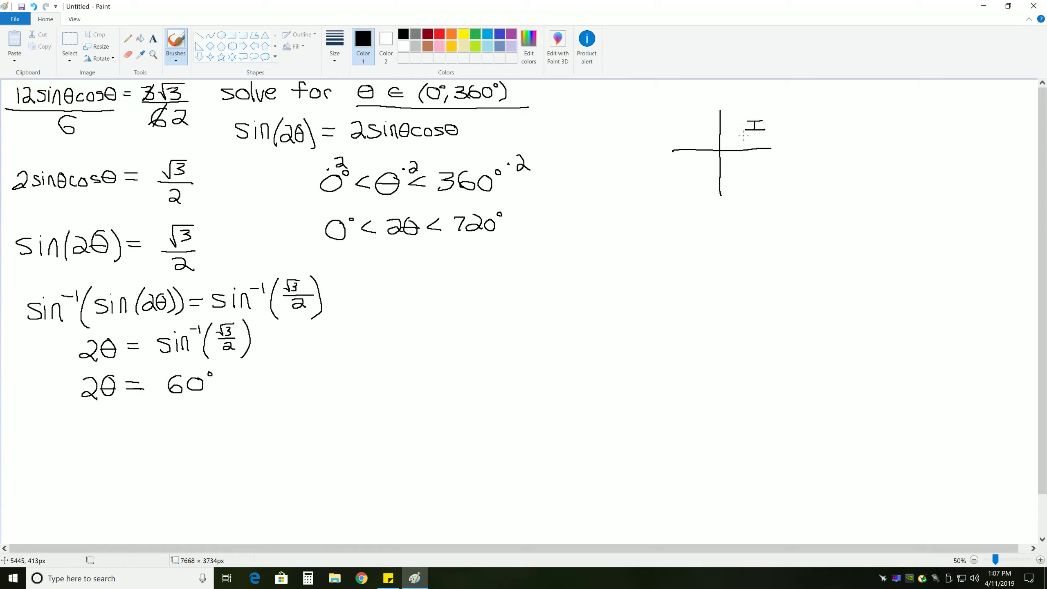
Mark II beside the S quadrant and write 180° − θ above the chart.
{"action": "left_click", "coordinate": [733, 138]}
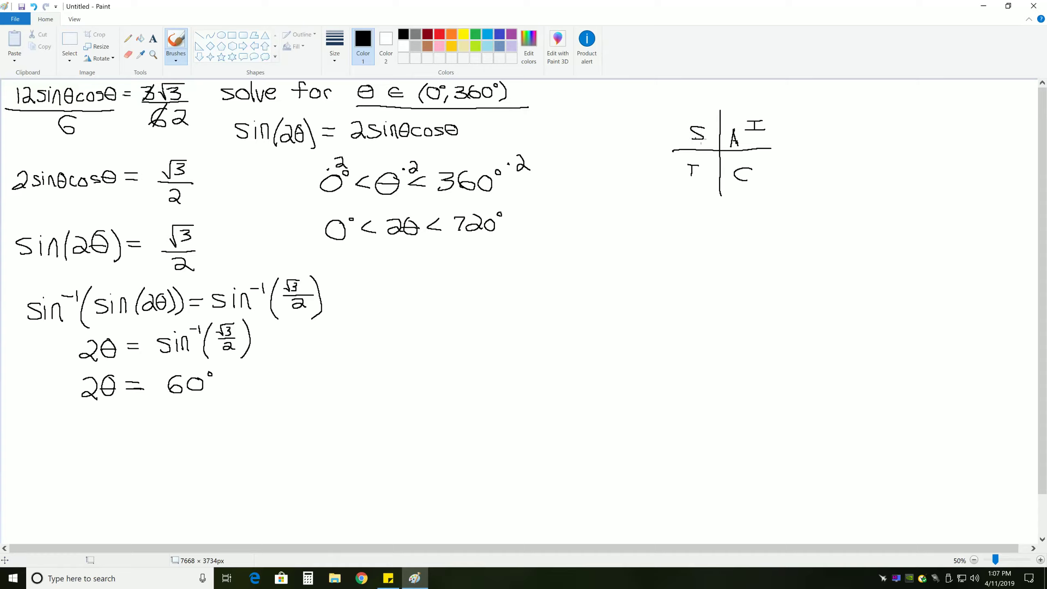
{"action": "mouse_move", "coordinate": [734, 138]}
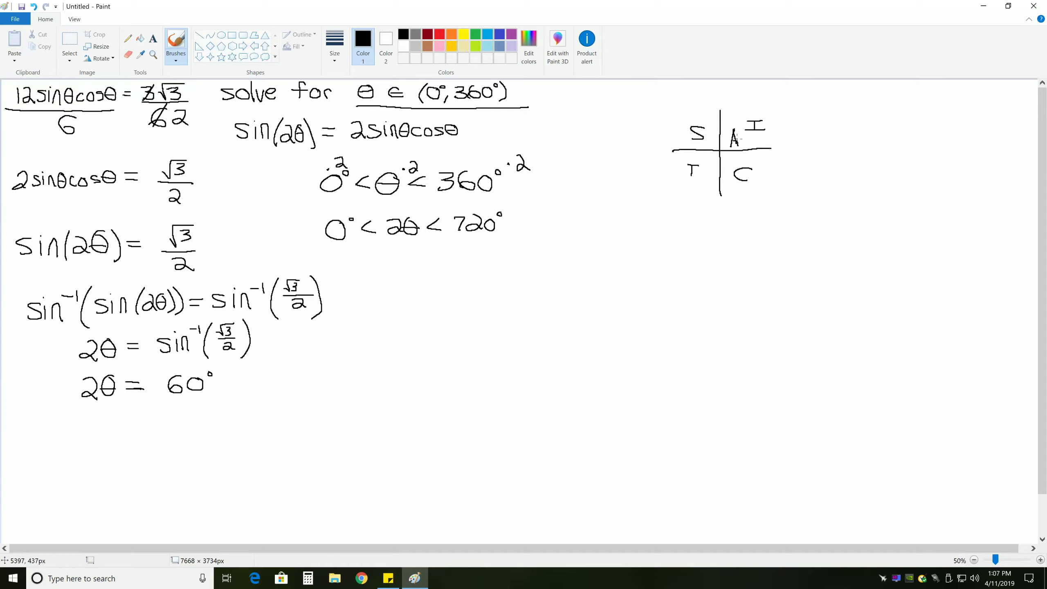
{"action": "mouse_move", "coordinate": [736, 138]}
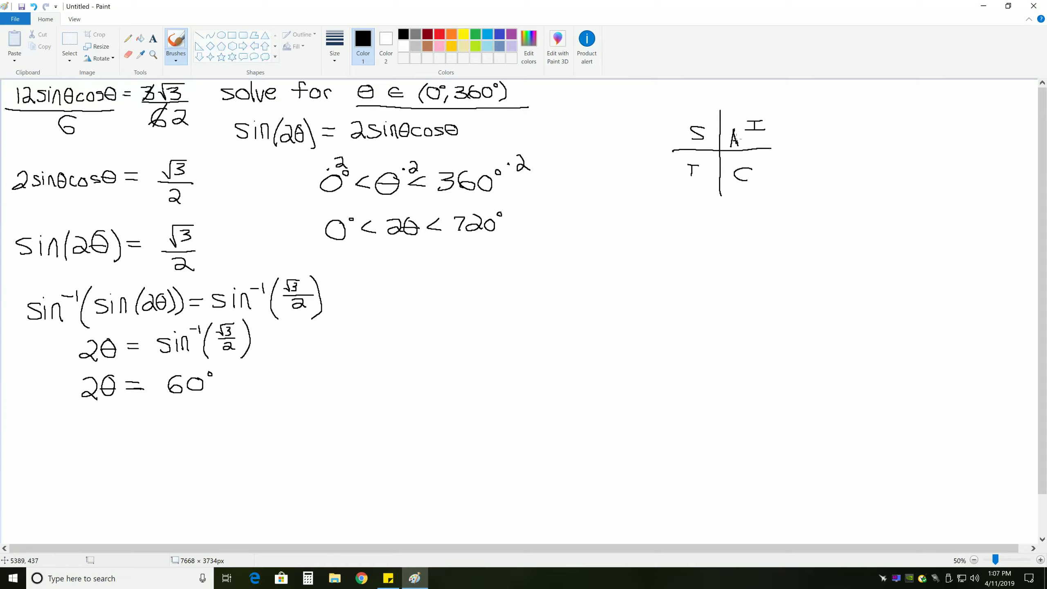
{"action": "mouse_move", "coordinate": [682, 128]}
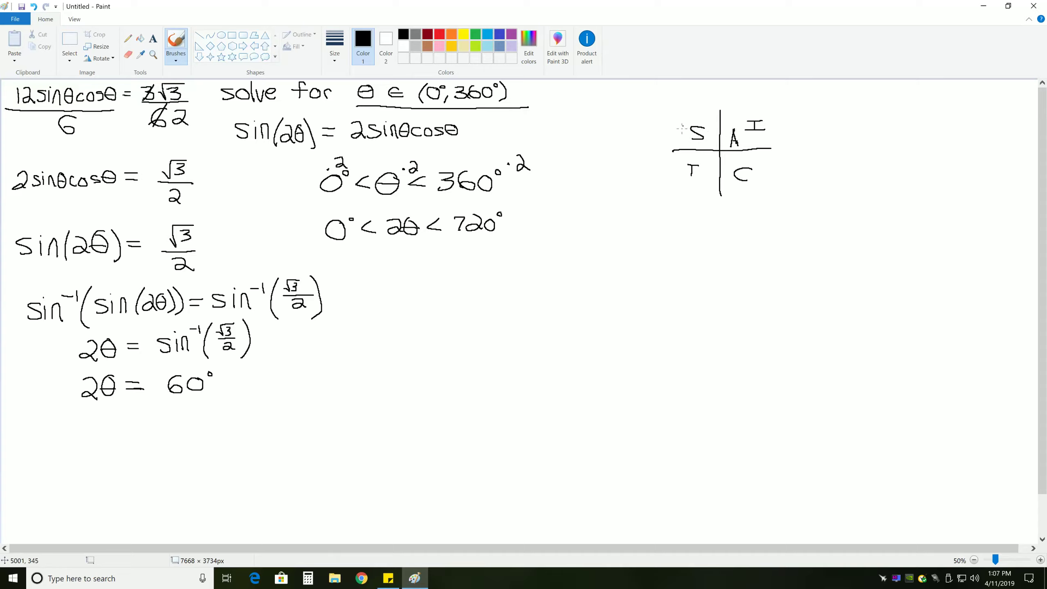
{"action": "left_click_drag", "start_coordinate": [674, 127], "coordinate": [685, 117]}
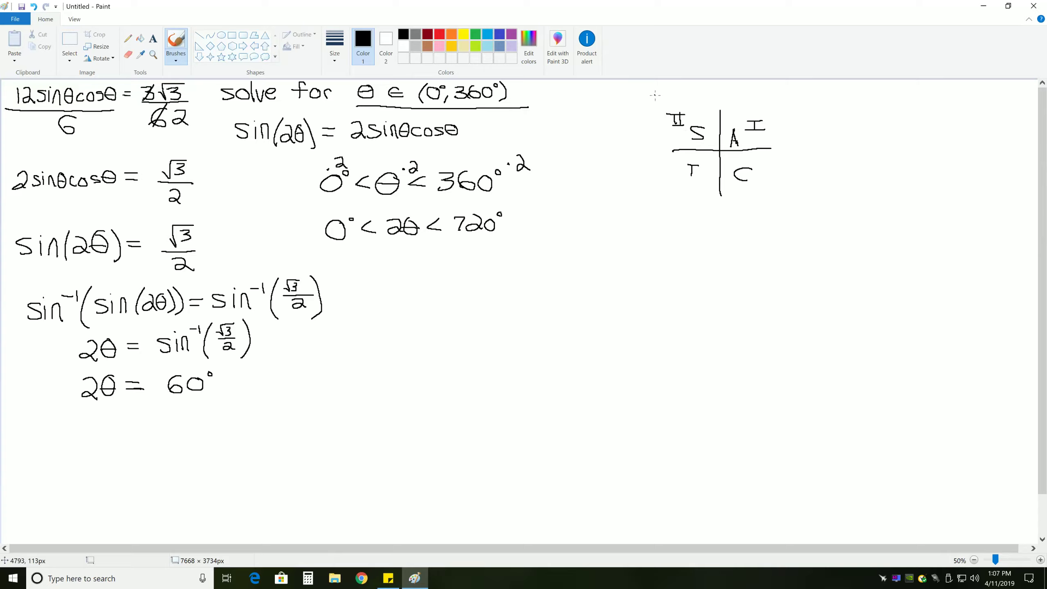
{"action": "left_click_drag", "start_coordinate": [657, 100], "coordinate": [674, 100]}
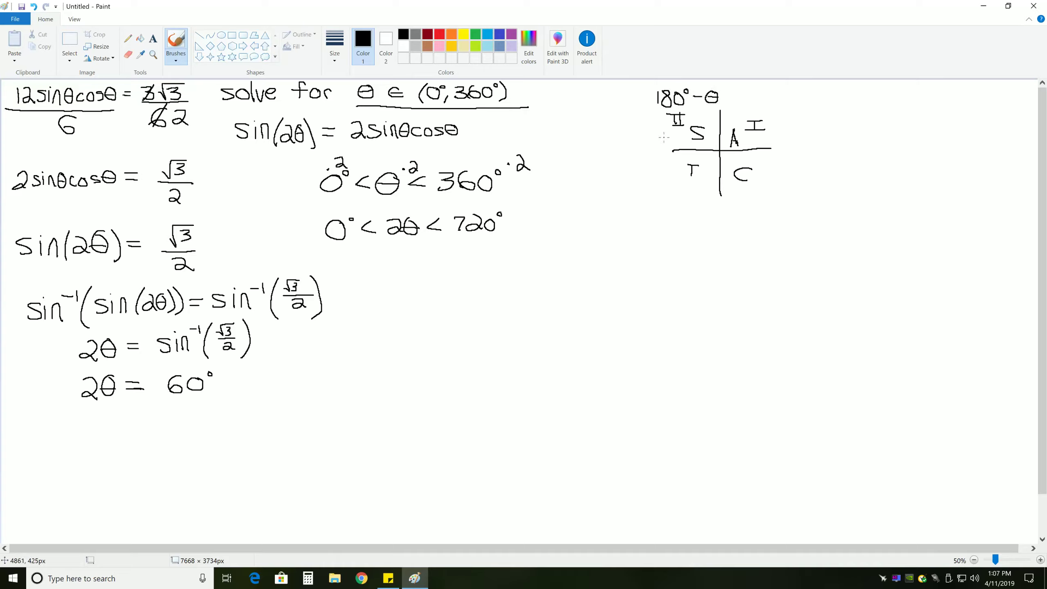
{"action": "mouse_move", "coordinate": [226, 386]}
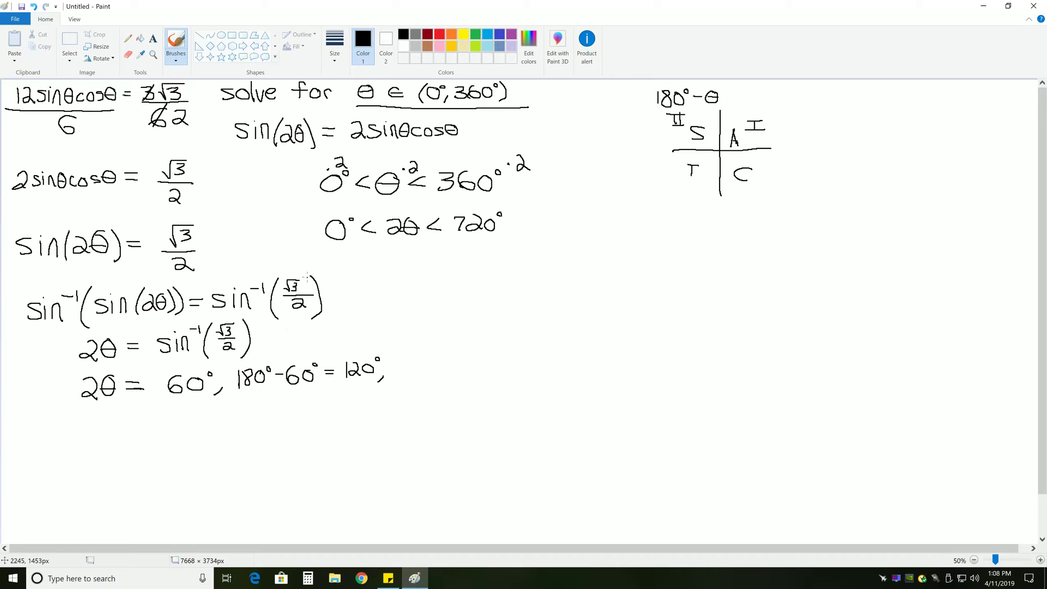
{"action": "mouse_move", "coordinate": [317, 264]}
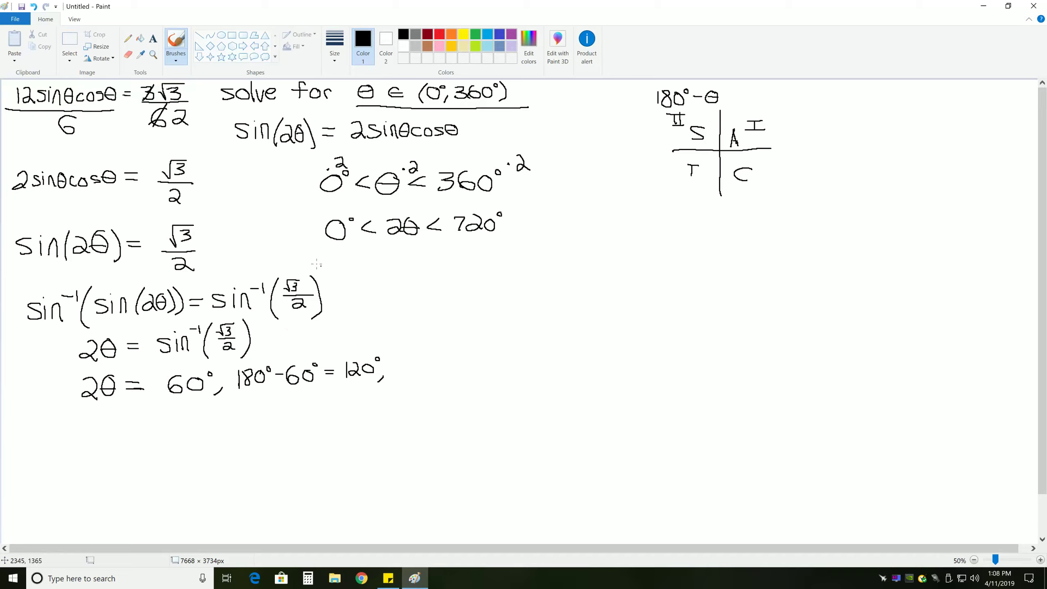
{"action": "mouse_move", "coordinate": [360, 254]}
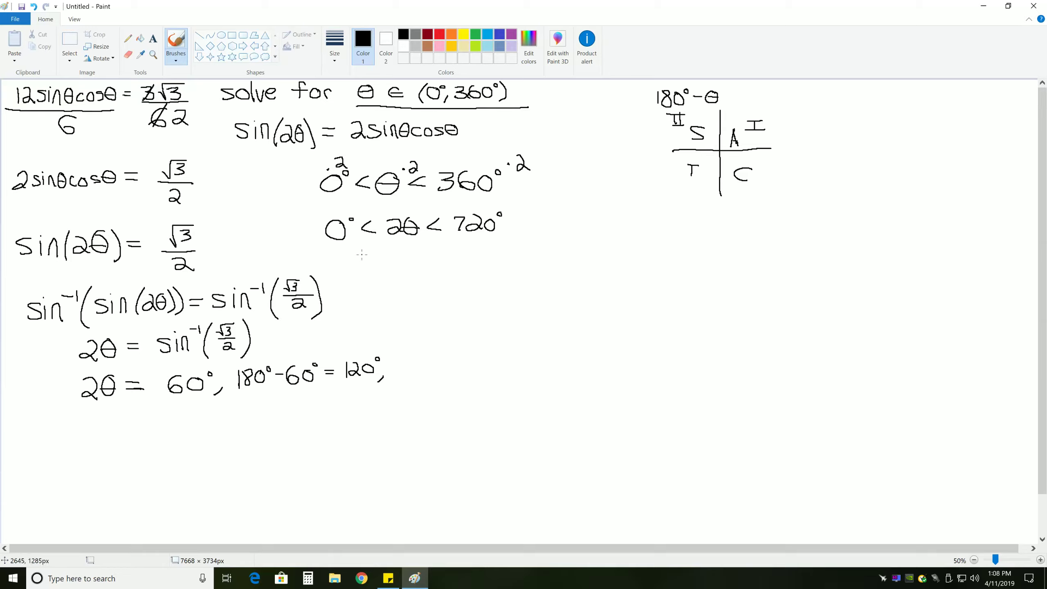
{"action": "mouse_move", "coordinate": [327, 248]}
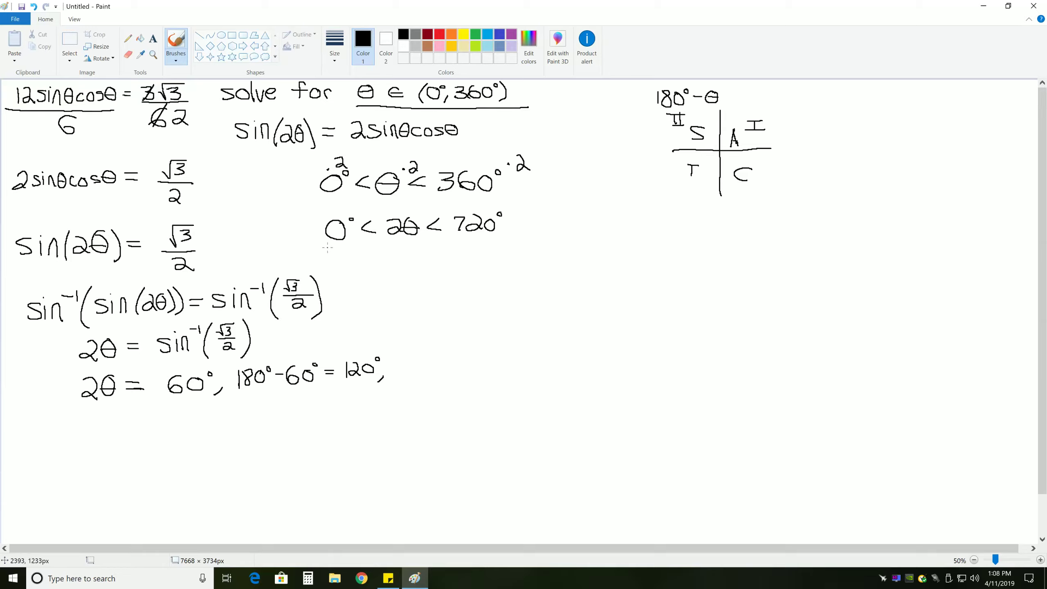
{"action": "mouse_move", "coordinate": [314, 247]}
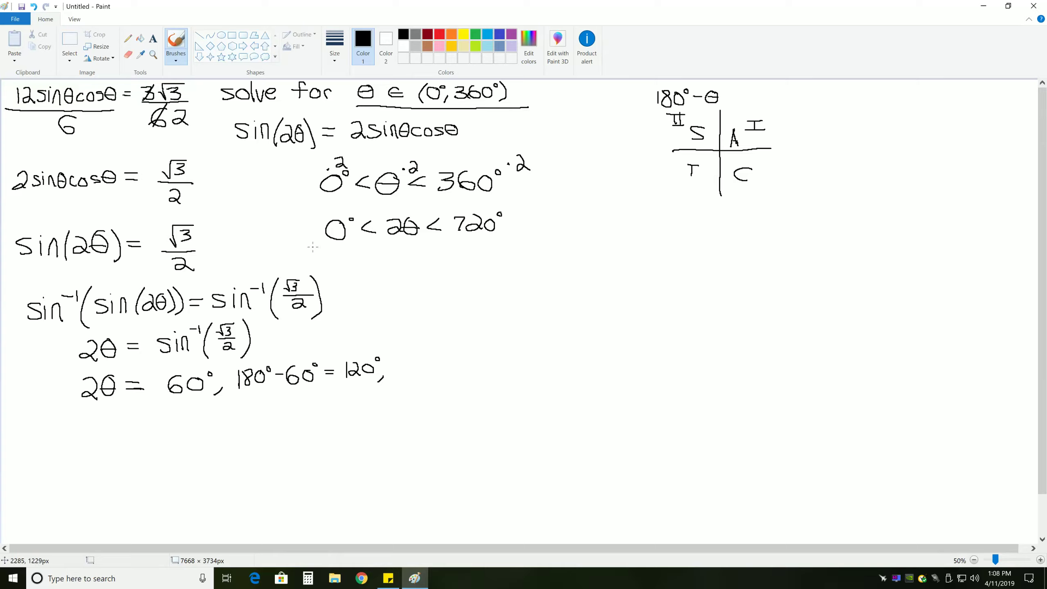
Underline the range 0° < 2θ < 720°.
{"action": "left_click_drag", "start_coordinate": [312, 242], "coordinate": [514, 239]}
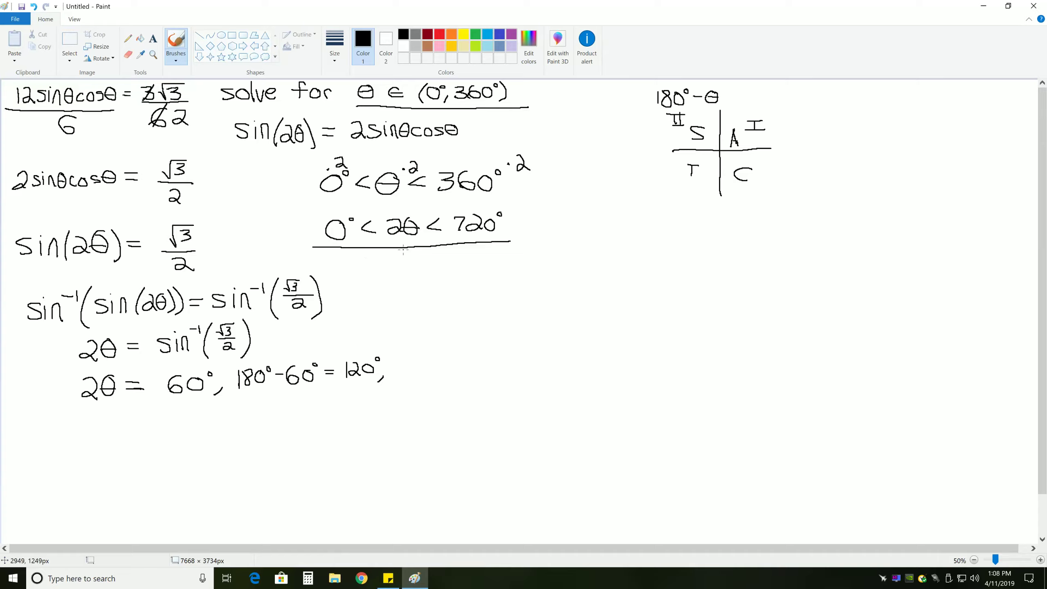
{"action": "mouse_move", "coordinate": [425, 223]}
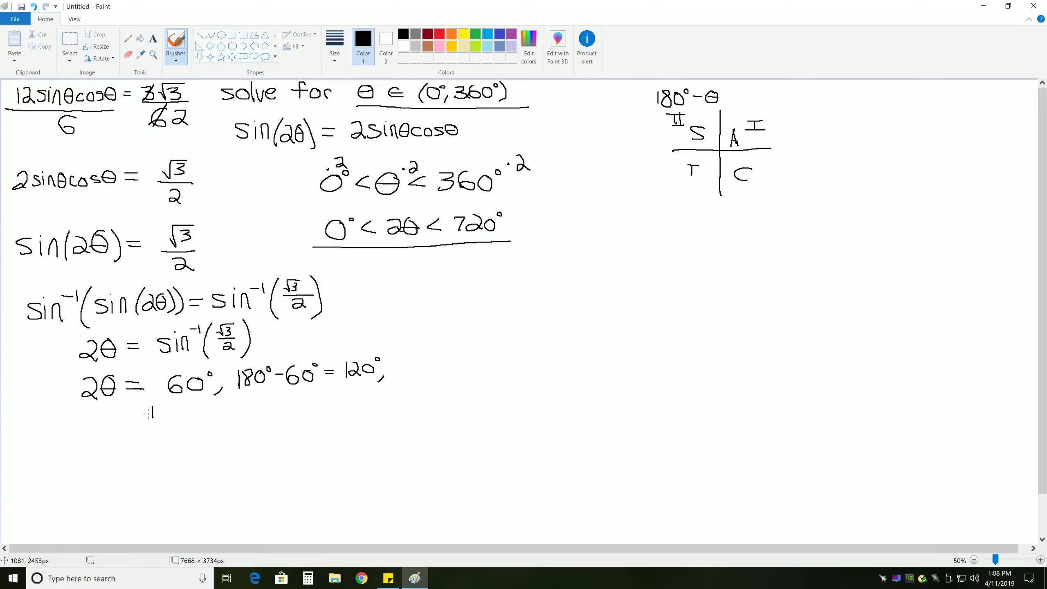
Add +360° under 60° and 120°, starting a new line 2θ = 60°.
{"action": "left_click_drag", "start_coordinate": [143, 413], "coordinate": [201, 413]}
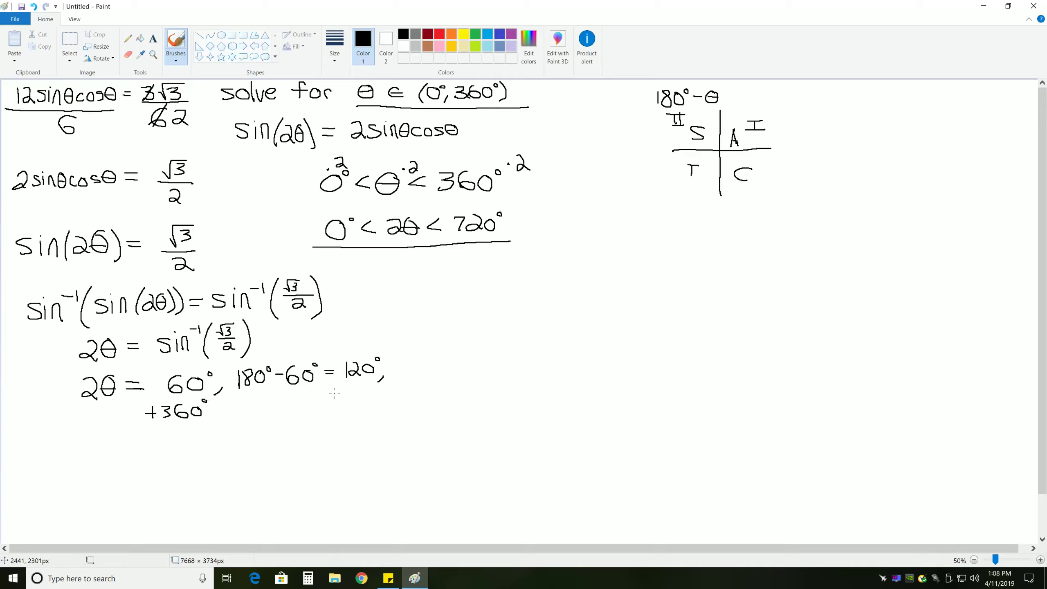
{"action": "left_click_drag", "start_coordinate": [331, 393], "coordinate": [370, 401]}
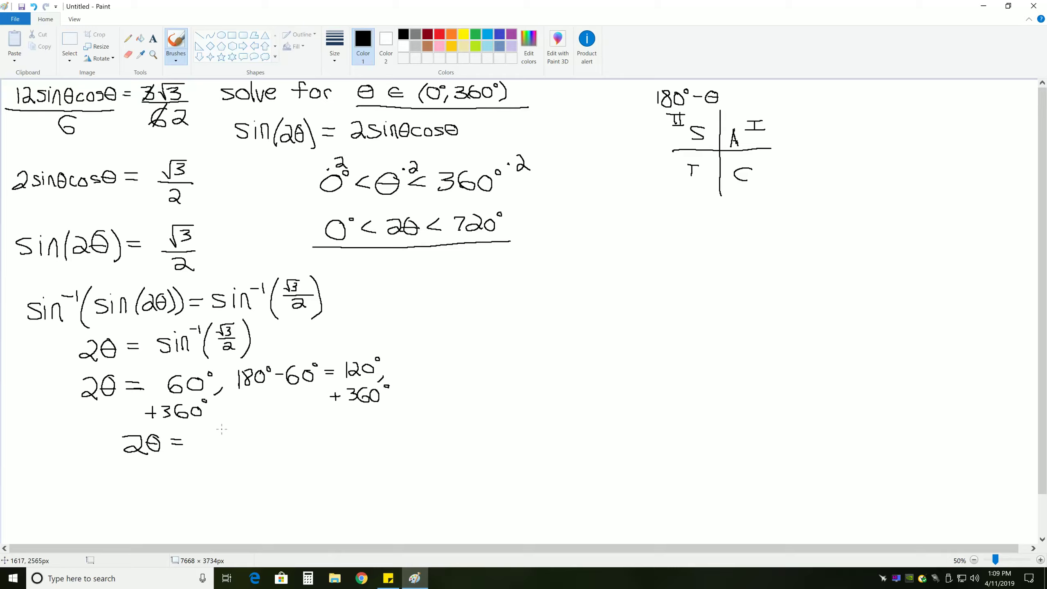
{"action": "left_click_drag", "start_coordinate": [207, 437], "coordinate": [243, 430]}
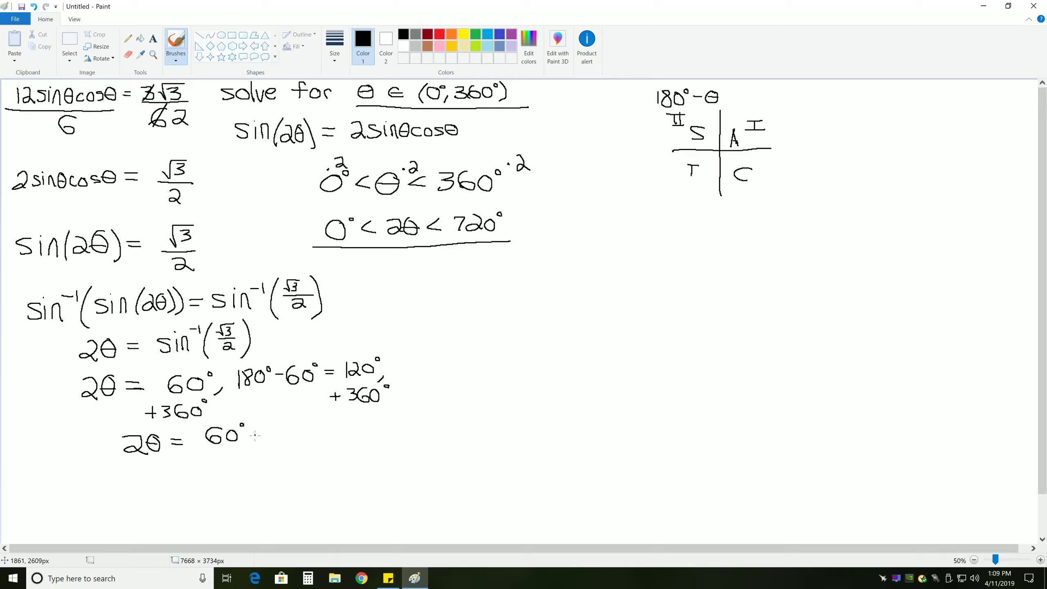
Extend the 2θ list with 120°, 420°, 480° and draw a fraction bar under 2θ.
{"action": "left_click_drag", "start_coordinate": [251, 434], "coordinate": [290, 433]}
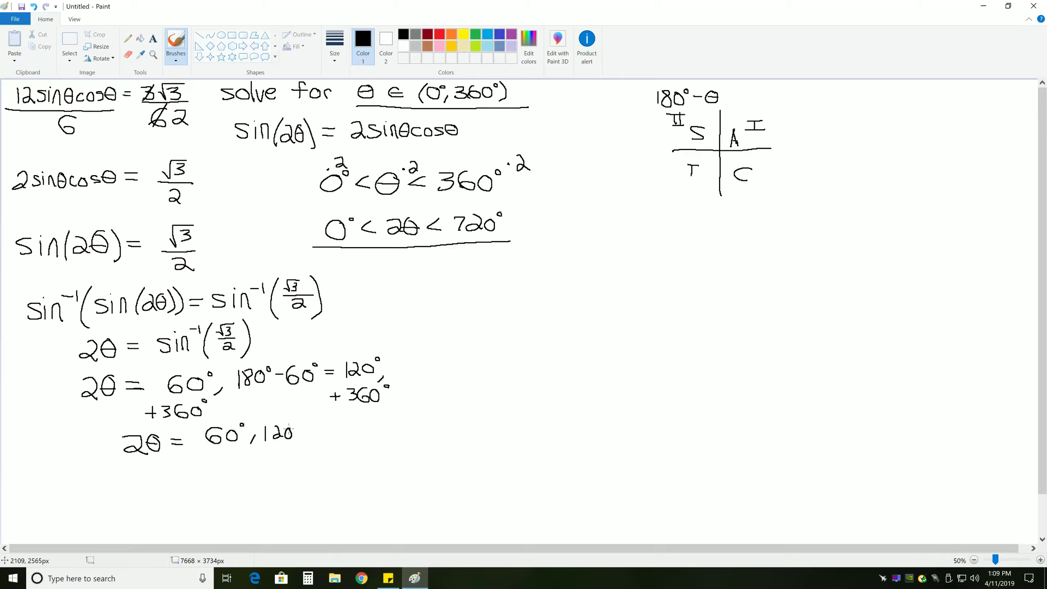
{"action": "left_click_drag", "start_coordinate": [299, 427], "coordinate": [309, 446]}
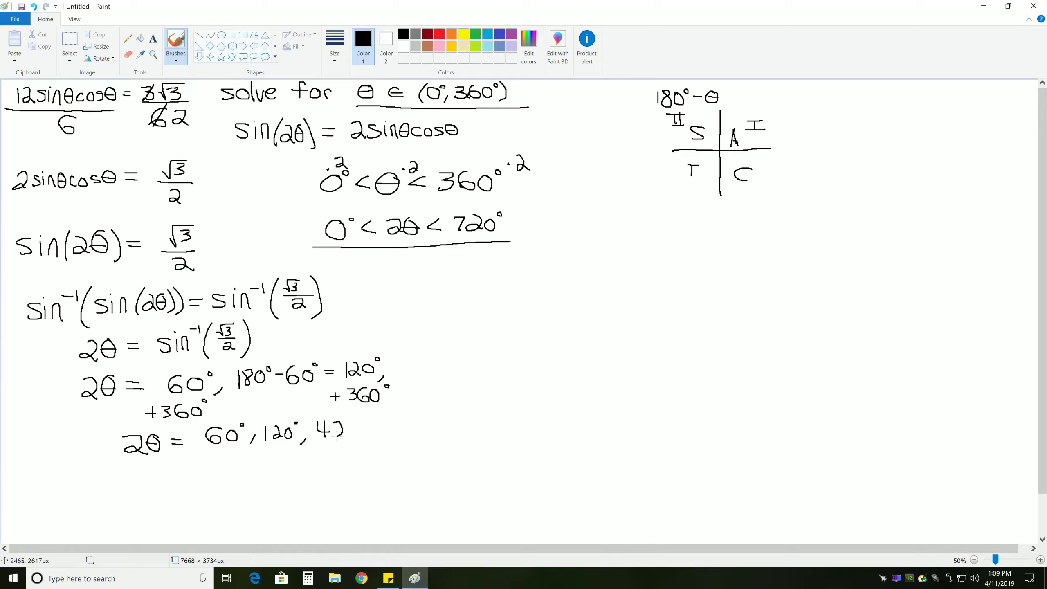
{"action": "left_click_drag", "start_coordinate": [327, 431], "coordinate": [364, 437]}
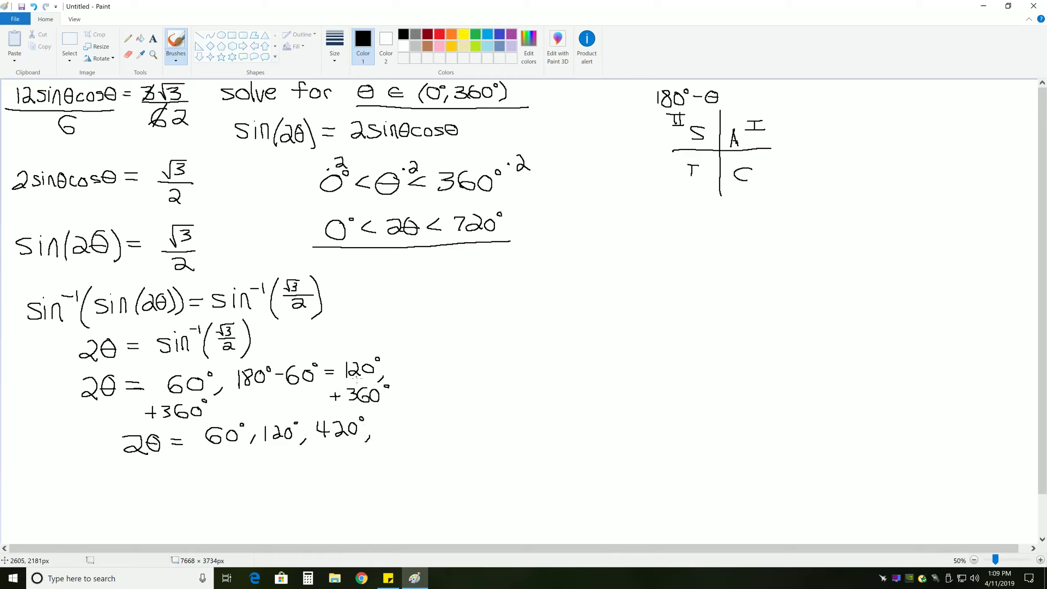
{"action": "left_click_drag", "start_coordinate": [386, 434], "coordinate": [390, 424]}
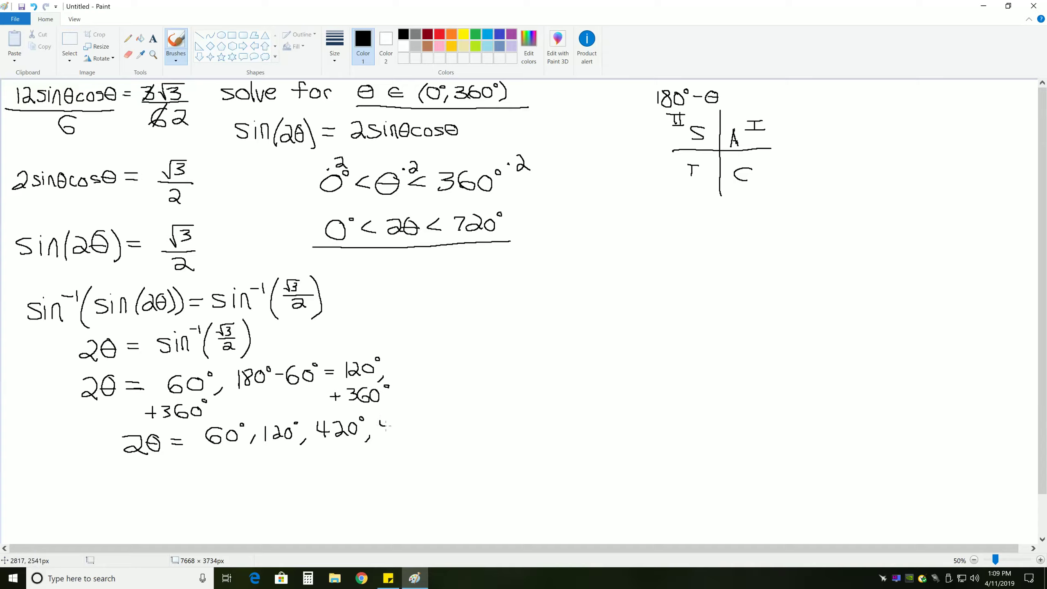
{"action": "left_click_drag", "start_coordinate": [381, 428], "coordinate": [414, 427]}
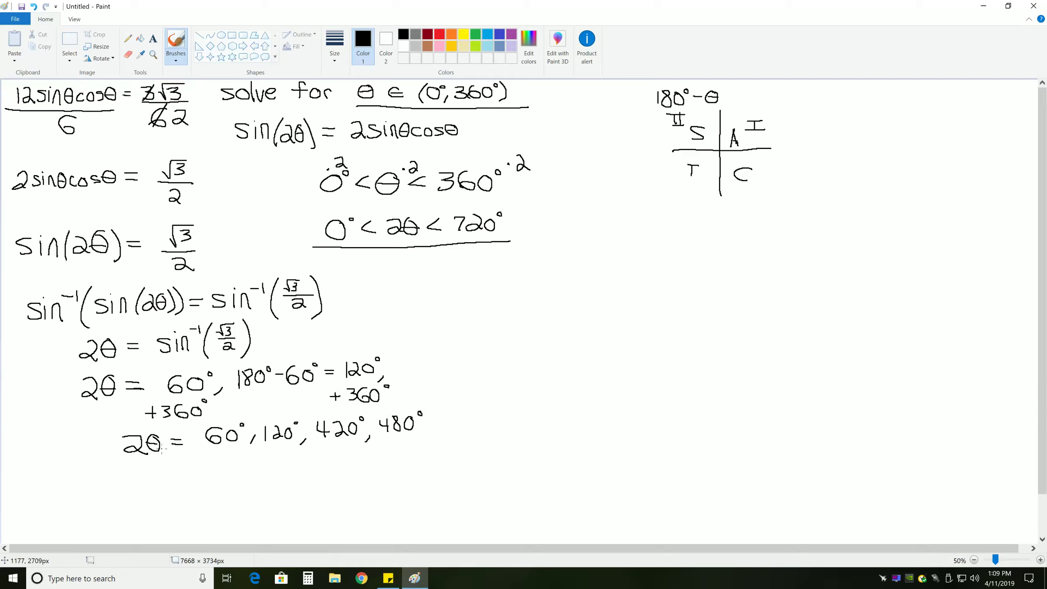
{"action": "left_click_drag", "start_coordinate": [110, 459], "coordinate": [161, 455]}
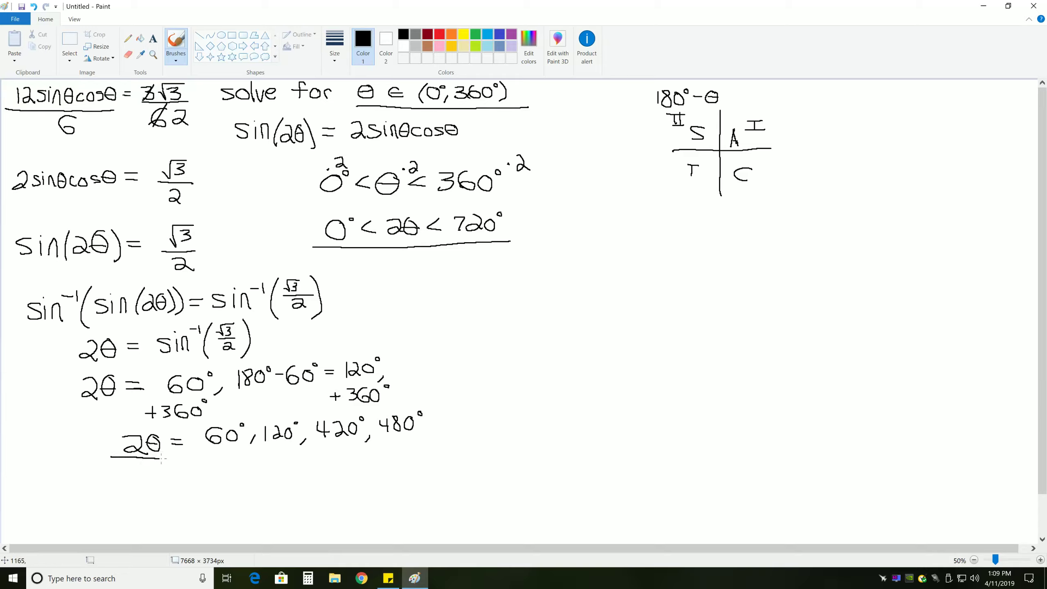
Put 2 under each angle and write the final answer θ = 30°, 60°, 210°, 240°.
{"action": "left_click_drag", "start_coordinate": [114, 457], "coordinate": [150, 477]}
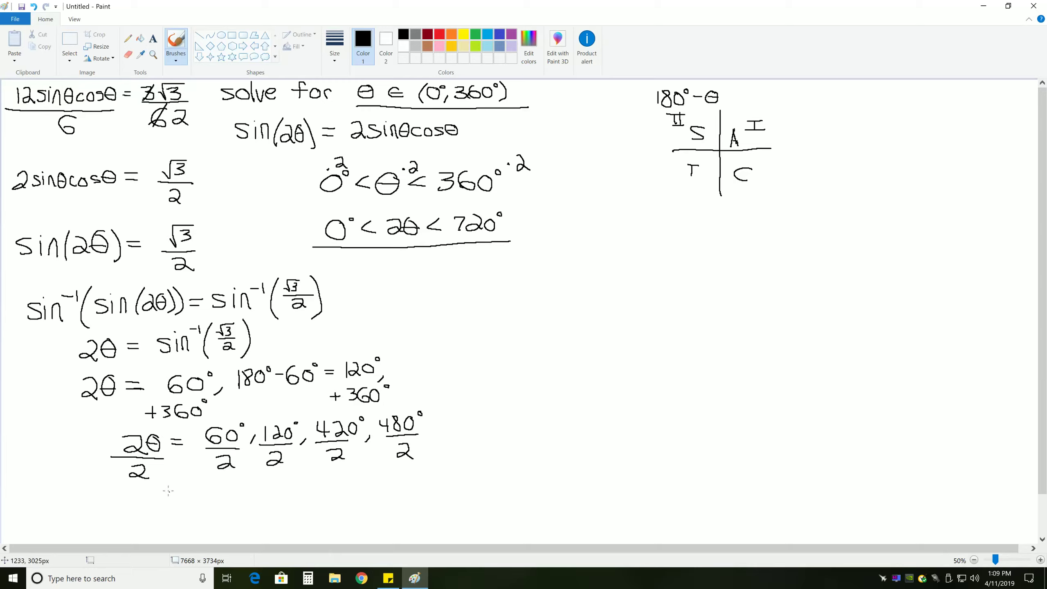
{"action": "left_click_drag", "start_coordinate": [150, 497], "coordinate": [170, 497]}
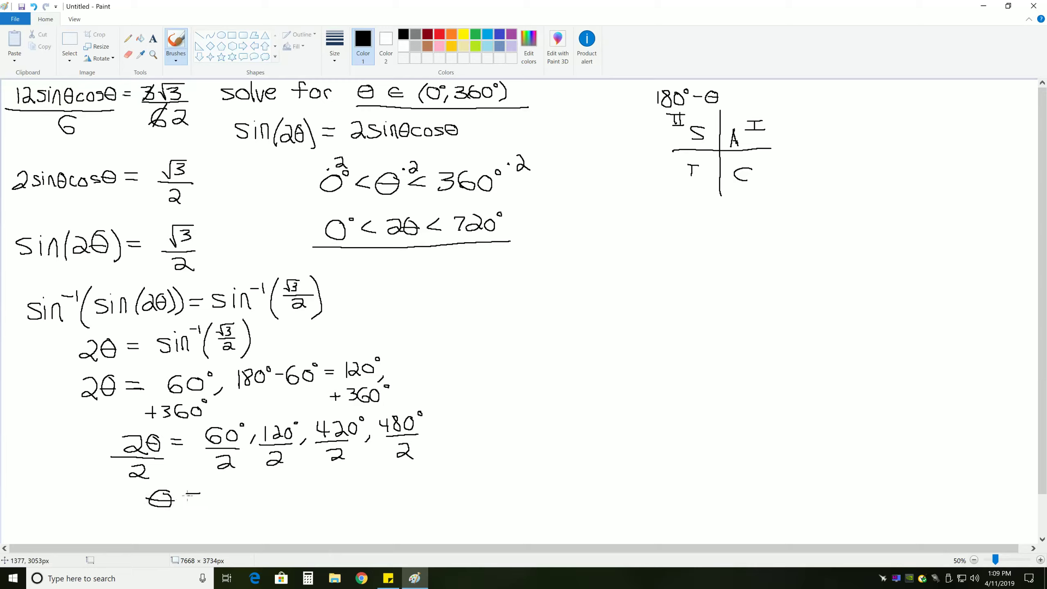
{"action": "left_click_drag", "start_coordinate": [201, 494], "coordinate": [253, 494]}
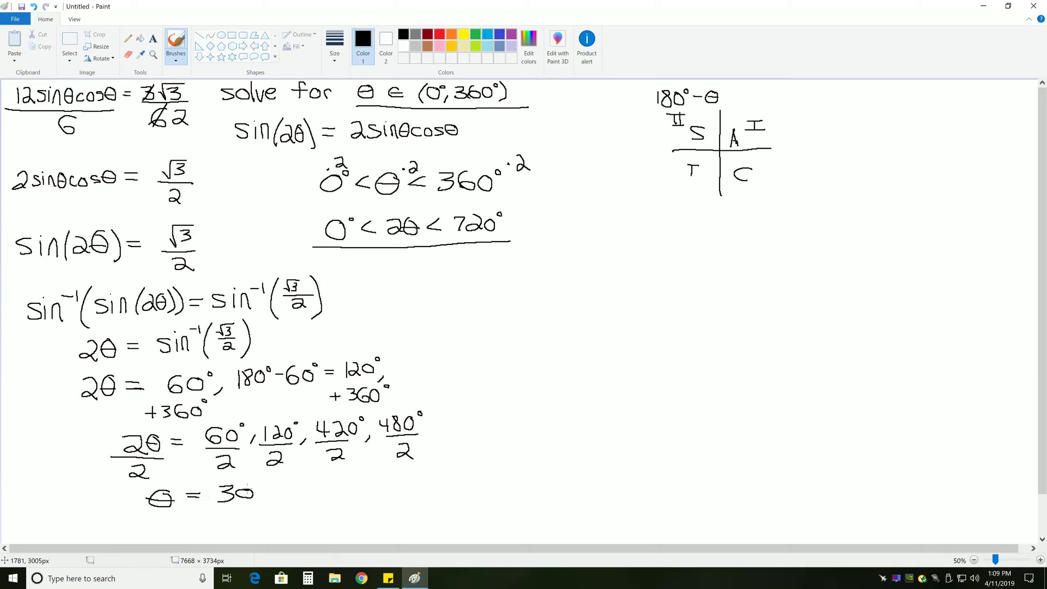
{"action": "left_click_drag", "start_coordinate": [250, 494], "coordinate": [287, 497]}
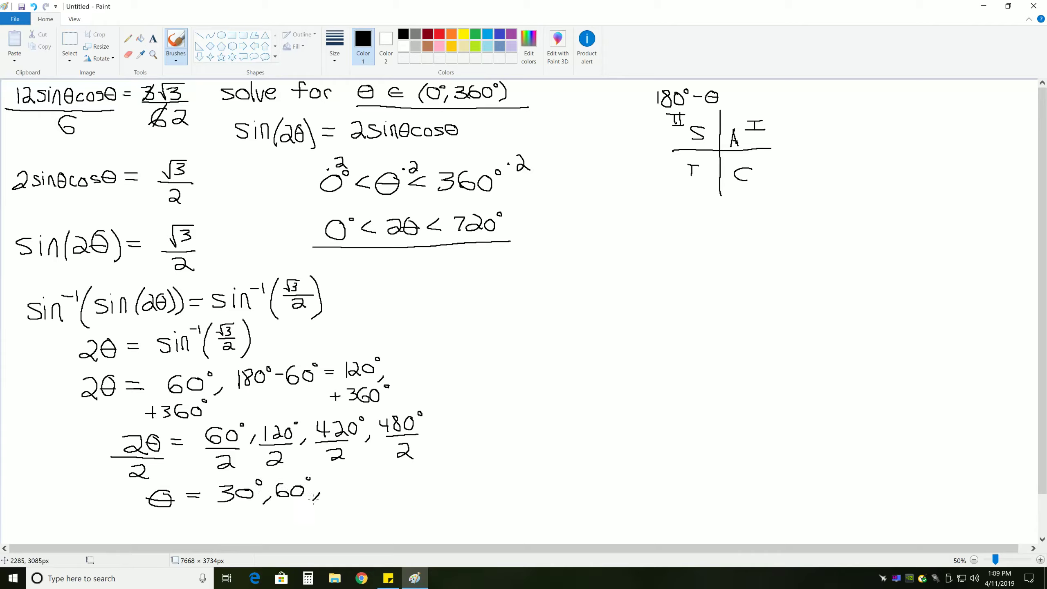
{"action": "left_click_drag", "start_coordinate": [327, 487], "coordinate": [361, 481]}
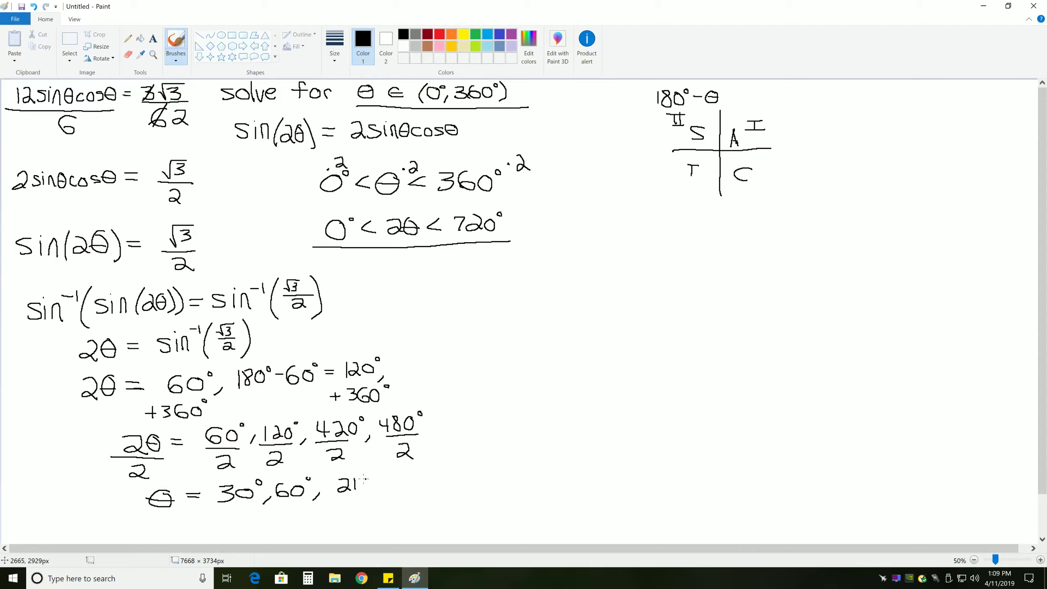
{"action": "left_click_drag", "start_coordinate": [348, 485], "coordinate": [384, 487]}
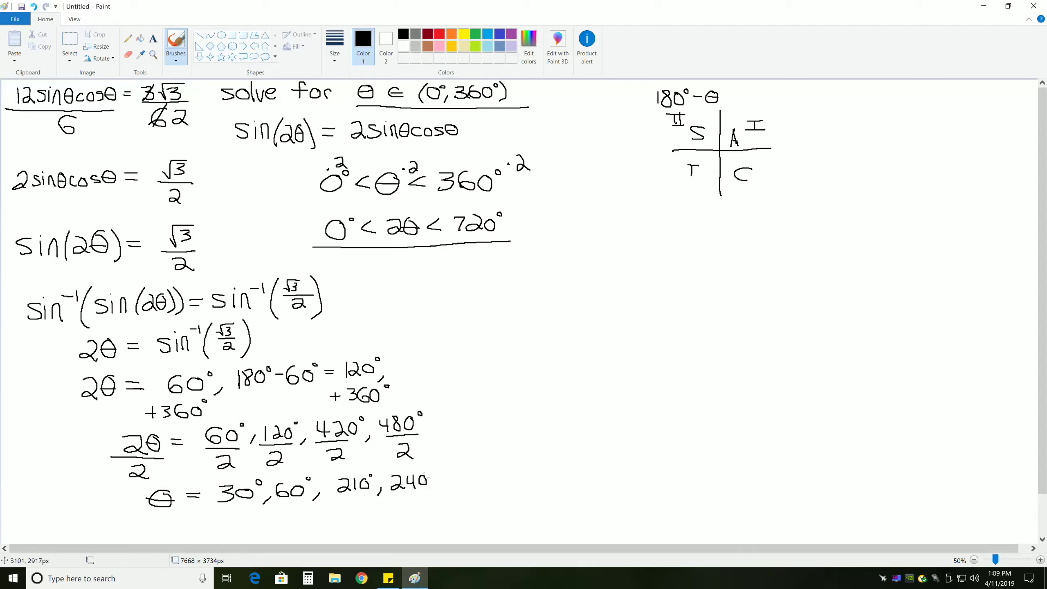
{"action": "left_click_drag", "start_coordinate": [200, 471], "coordinate": [314, 467]}
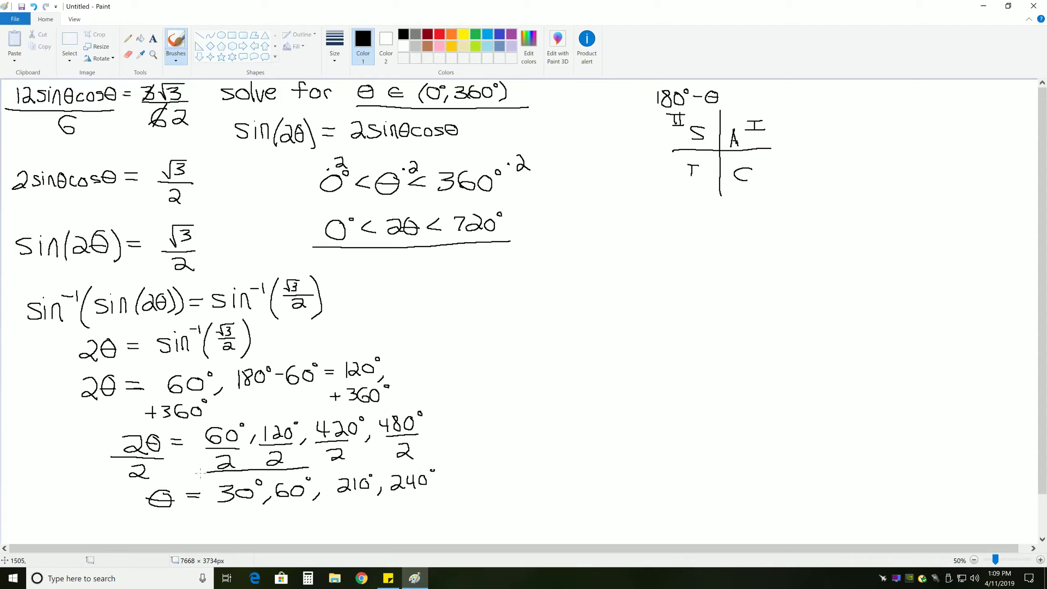